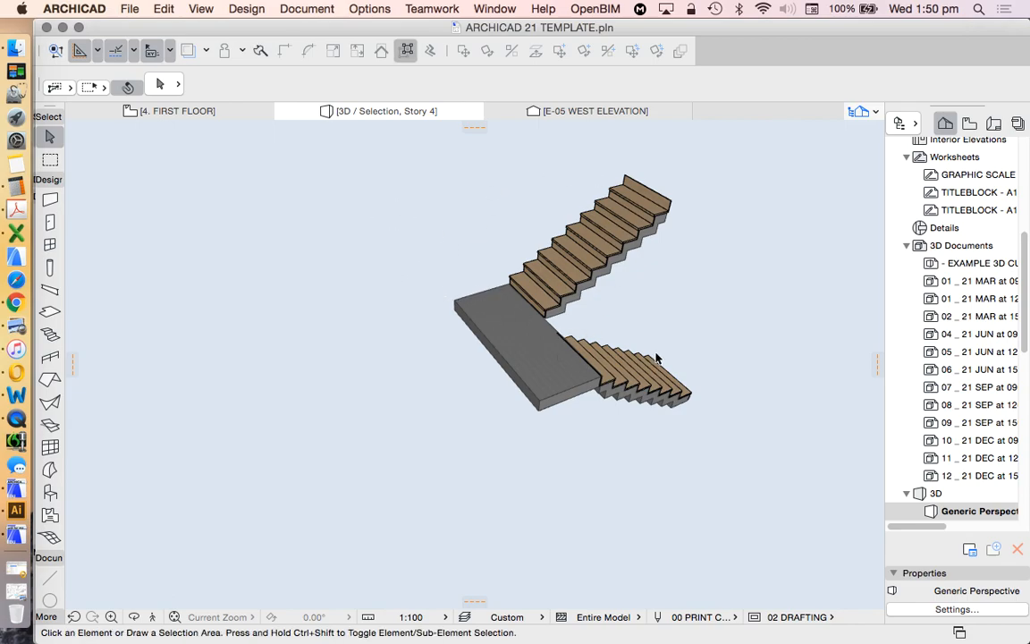
mouse_move(554, 374)
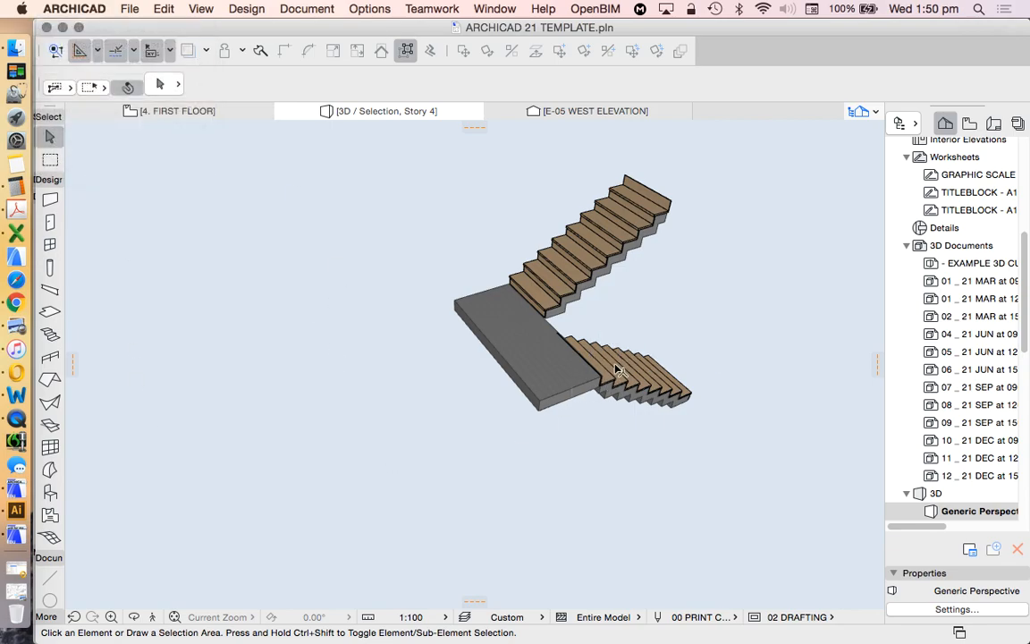
mouse_move(626, 336)
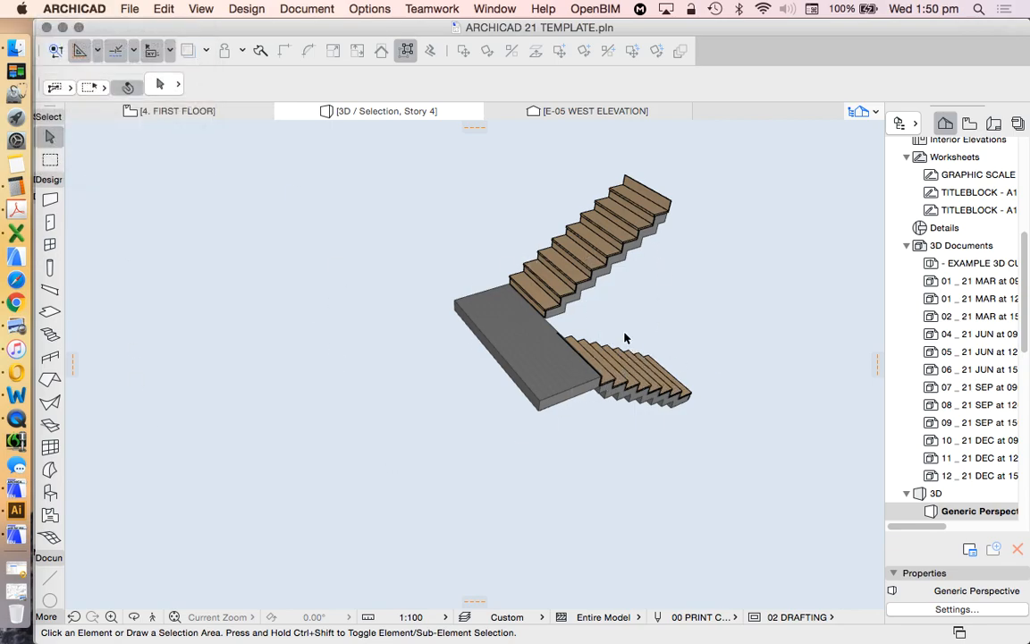
- Look at the stair's settings, then return to the ground floor plan with the stair between two bedrooms
left_click(626, 376)
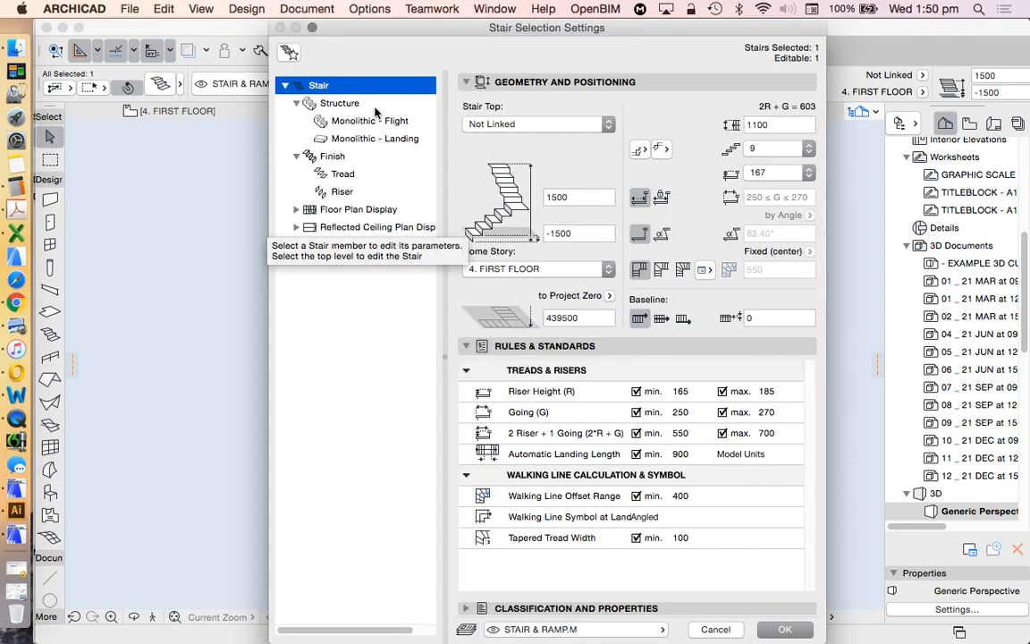
mouse_move(313, 222)
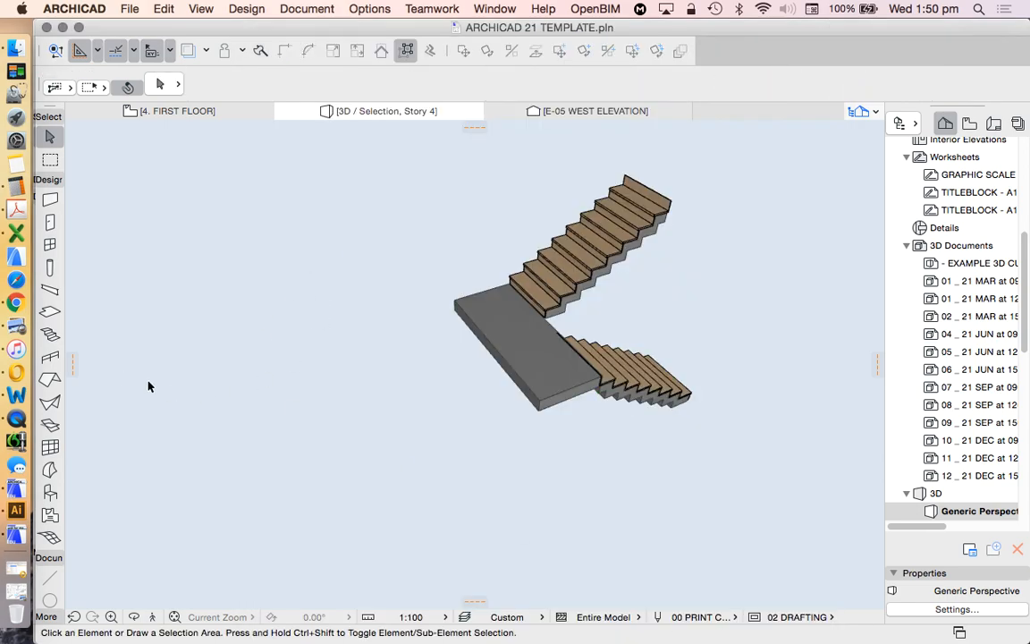
mouse_move(50, 356)
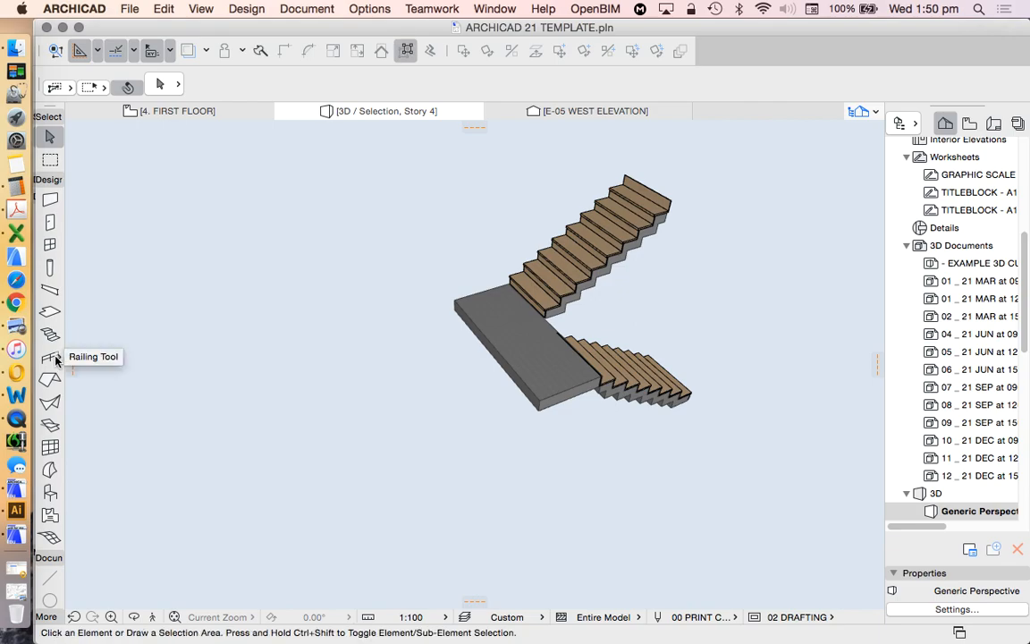
mouse_move(498, 269)
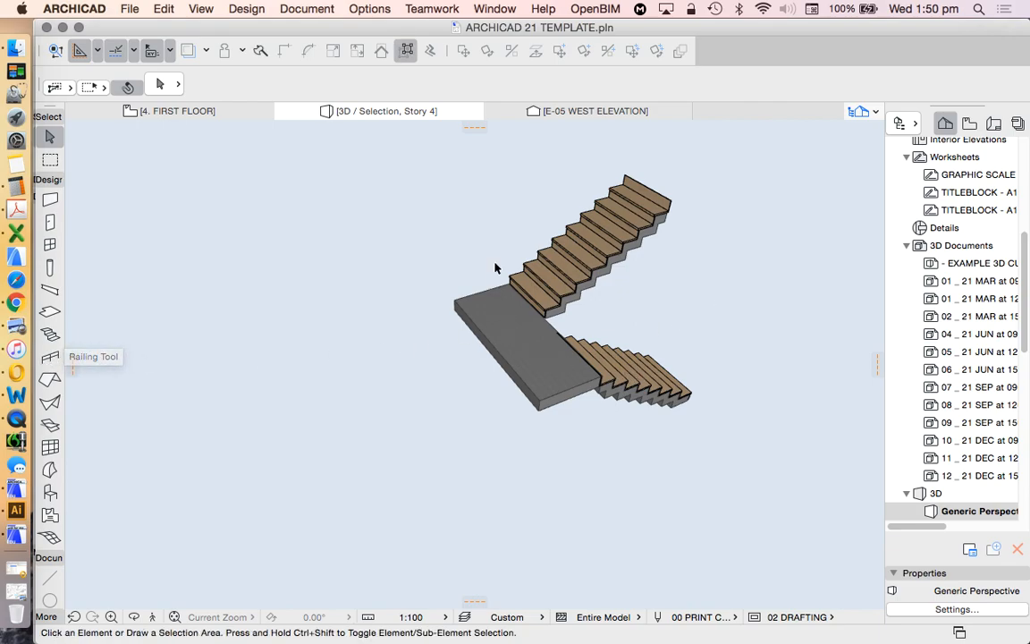
scroll("up", 3)
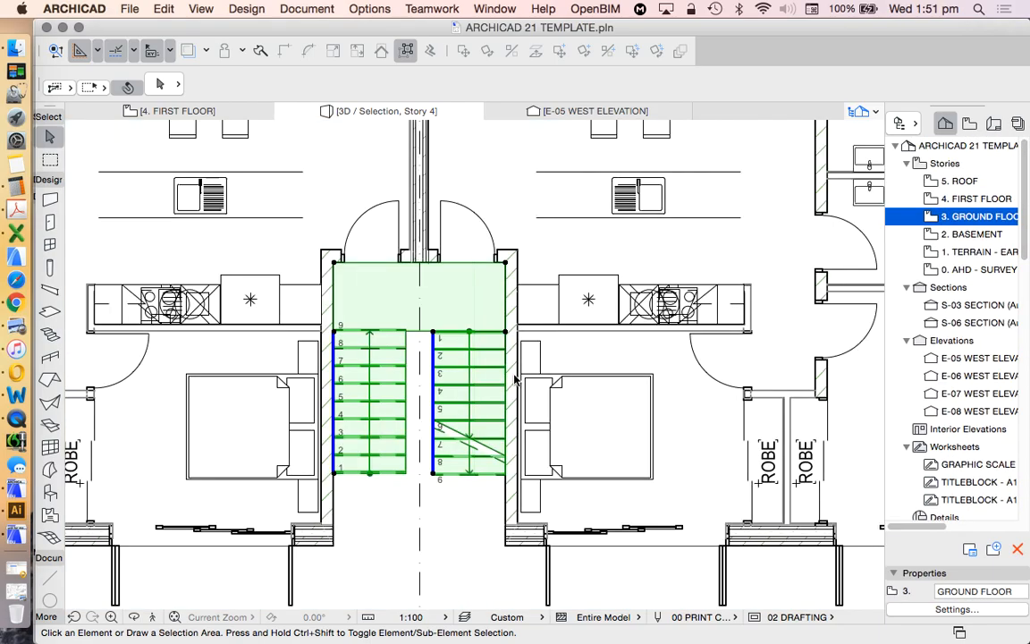
- Open the 4. FIRST FLOOR story from the Navigator Project Map
left_click(966, 197)
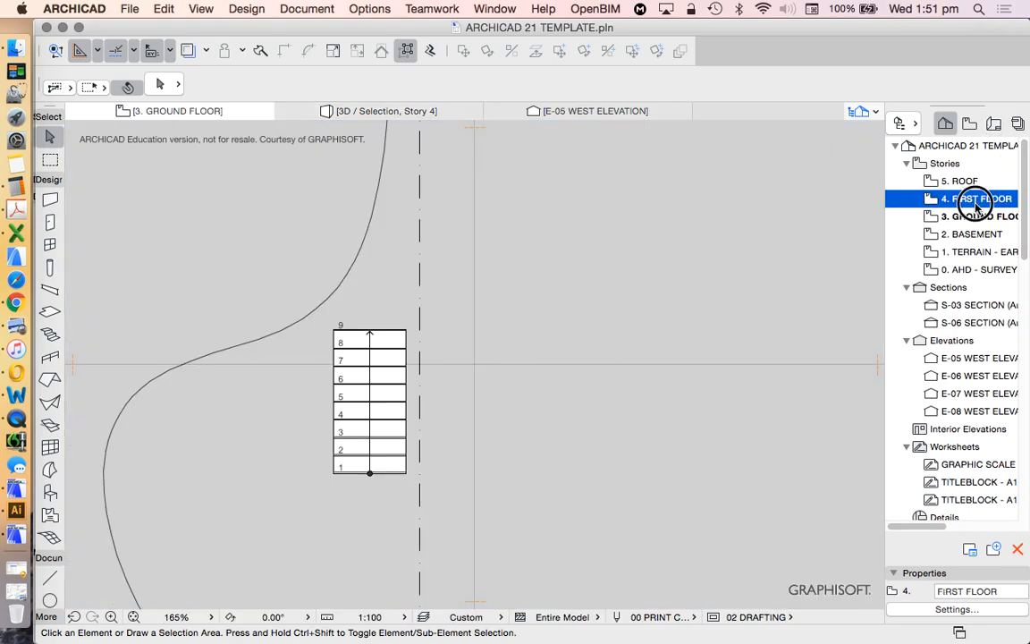
double_click(975, 197)
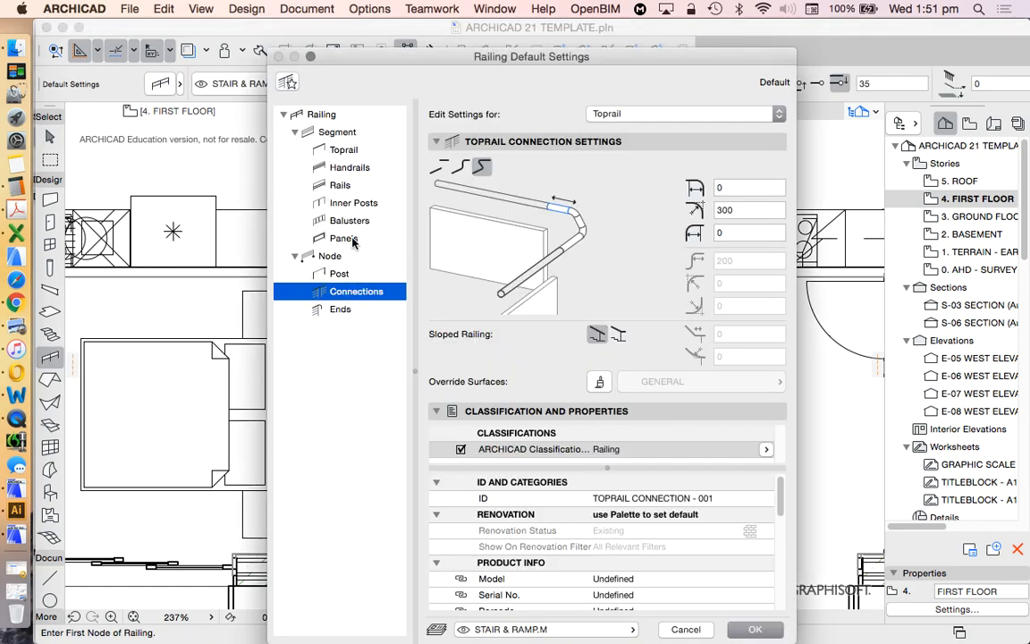
mouse_move(723, 223)
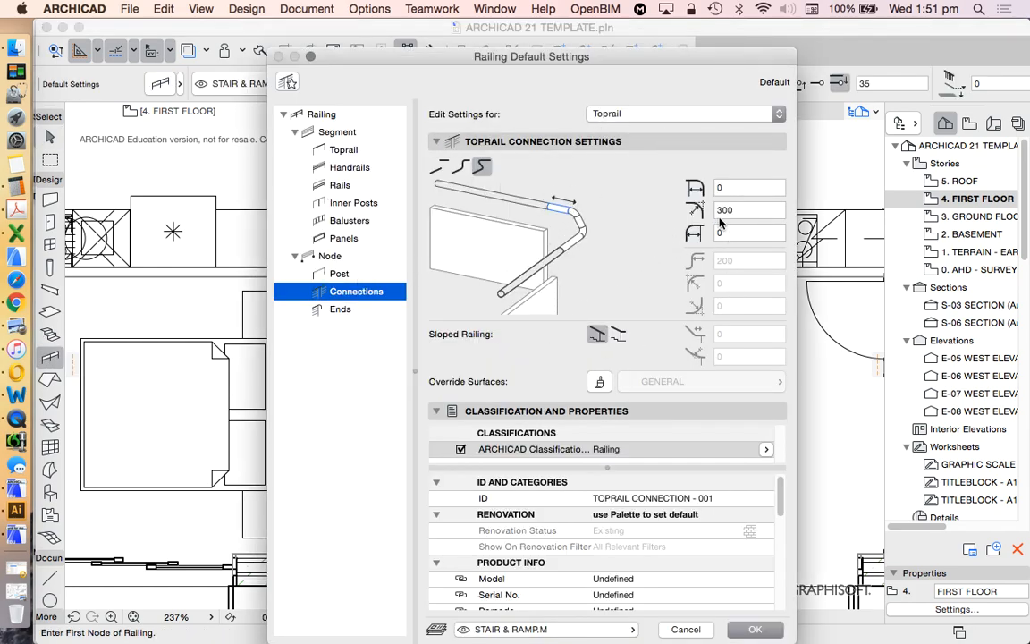
- Step through the default railing's Segment, Toprail, Rails, Inner Posts, Balusters, Panels and Node pages, browsing panel types
left_click(336, 132)
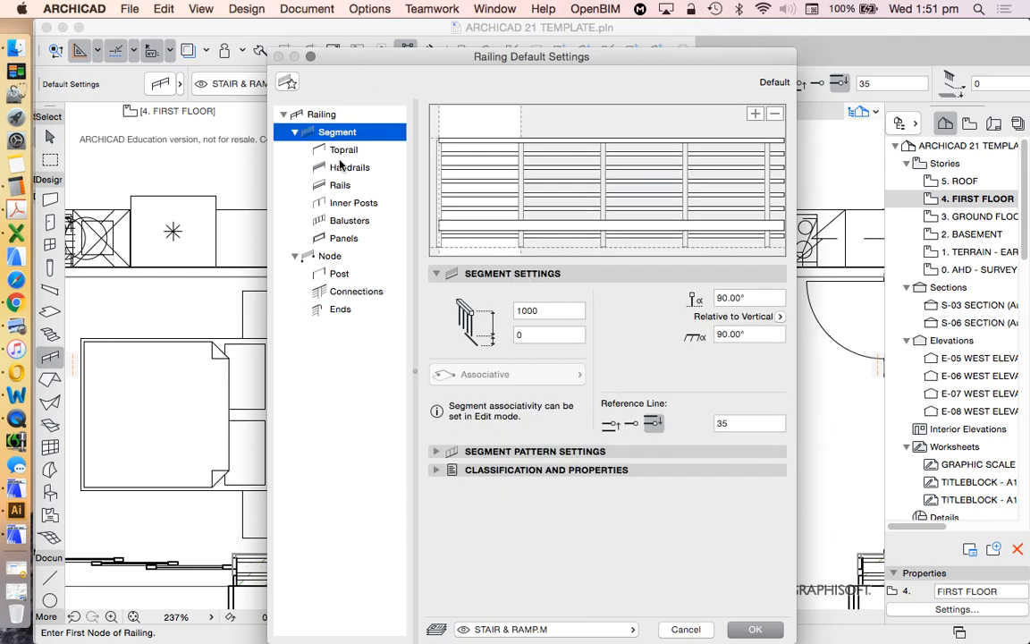
left_click(322, 114)
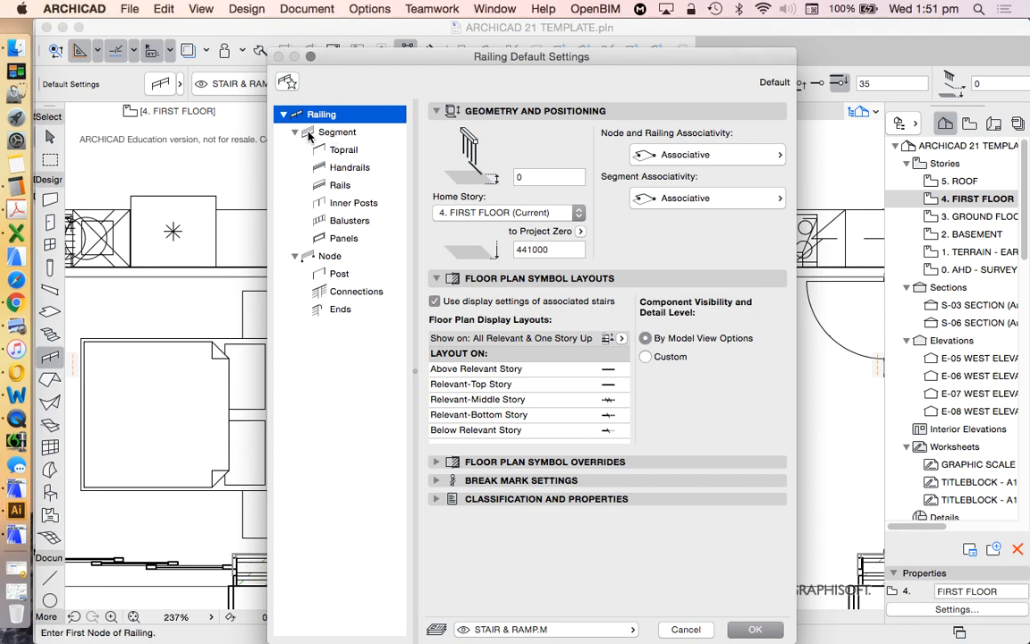
left_click(343, 151)
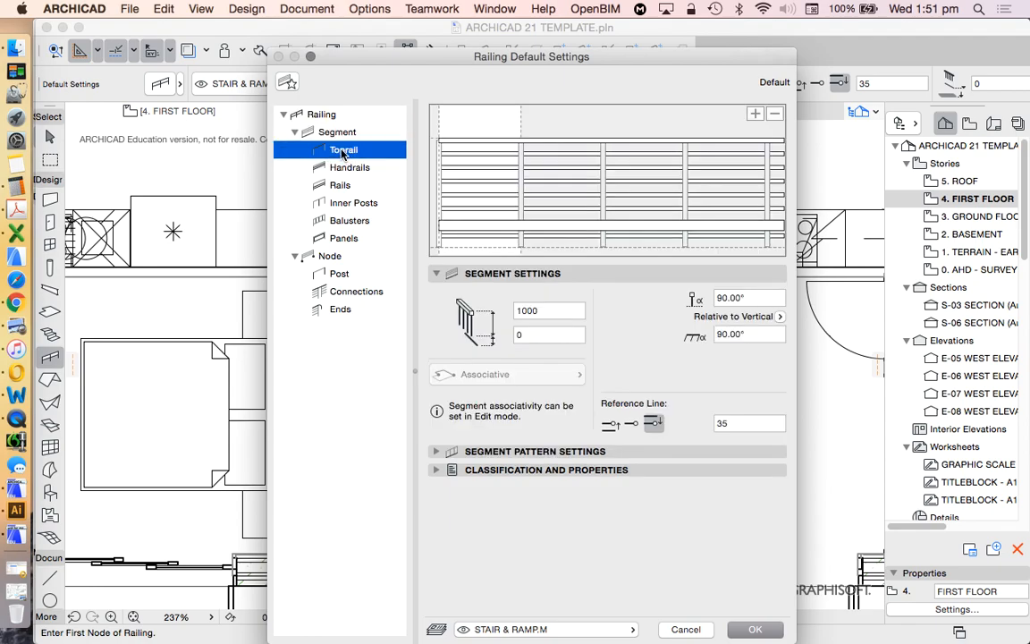
left_click(340, 184)
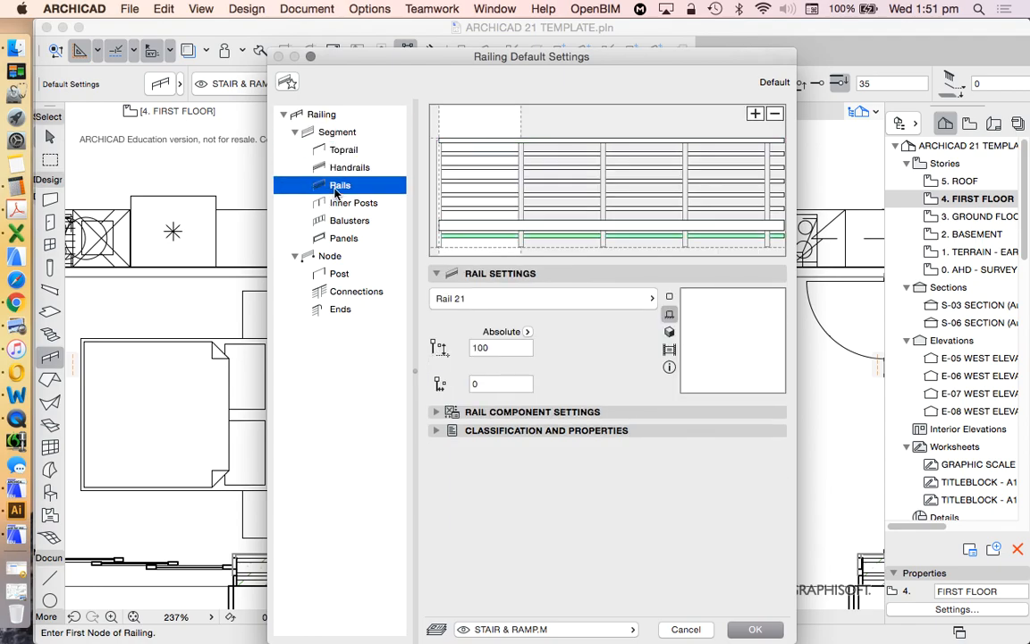
left_click(355, 204)
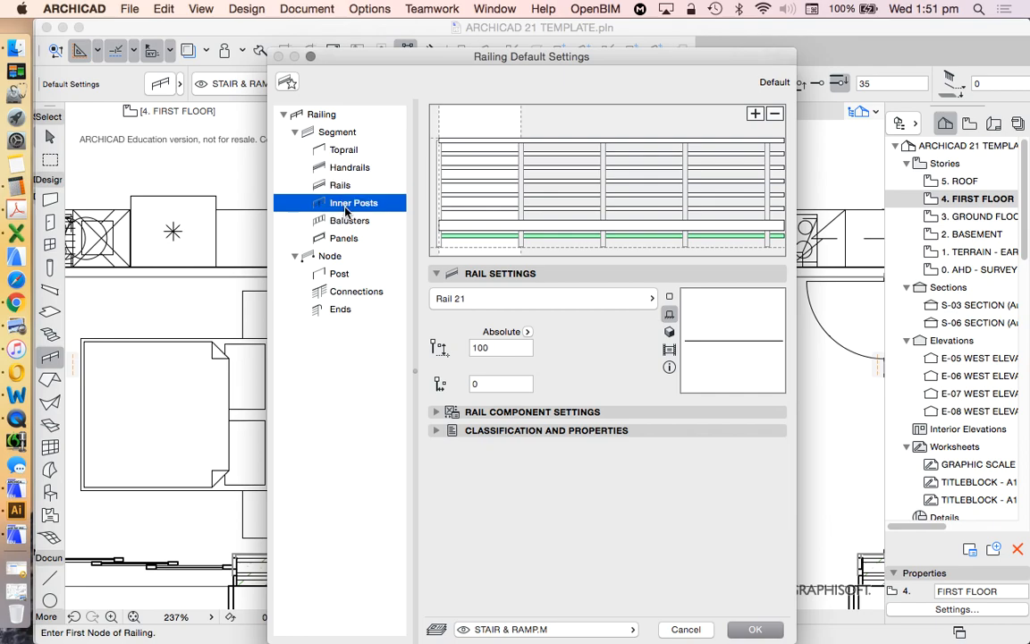
left_click(351, 220)
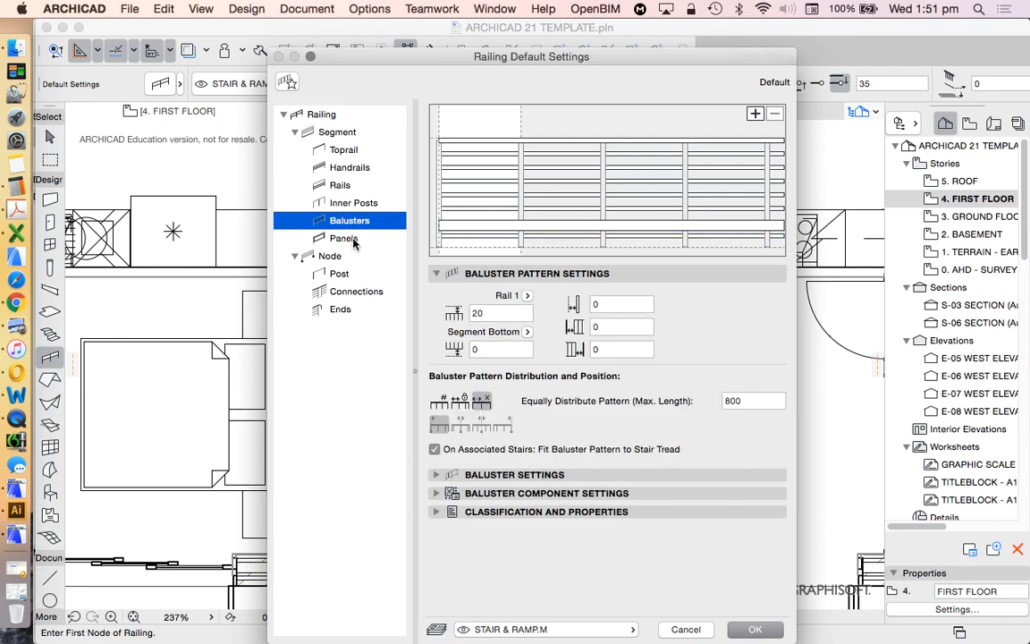
left_click(343, 238)
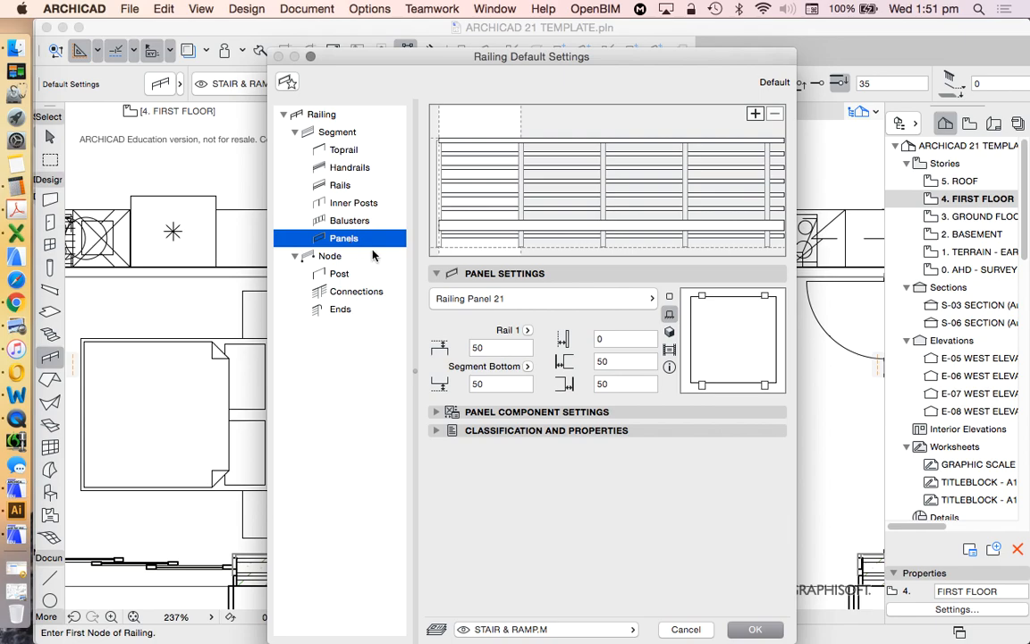
left_click(651, 297)
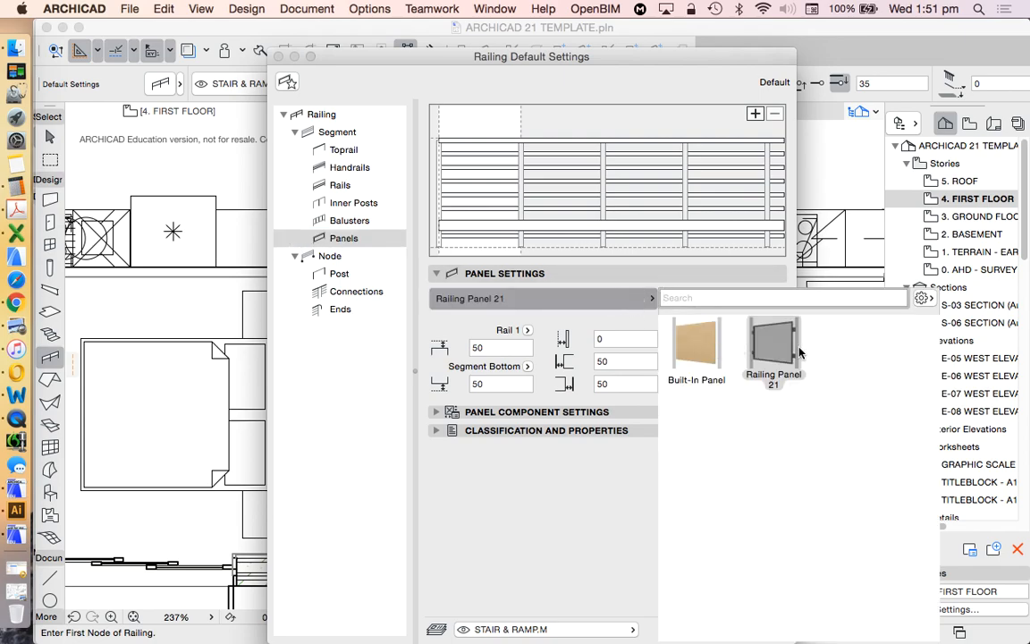
left_click(330, 256)
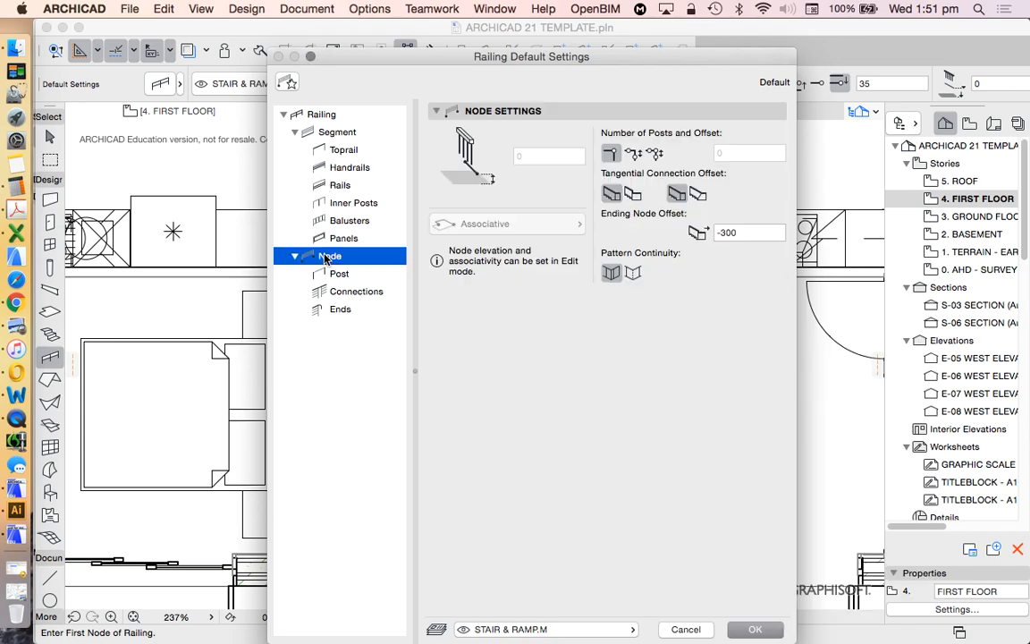
mouse_move(362, 279)
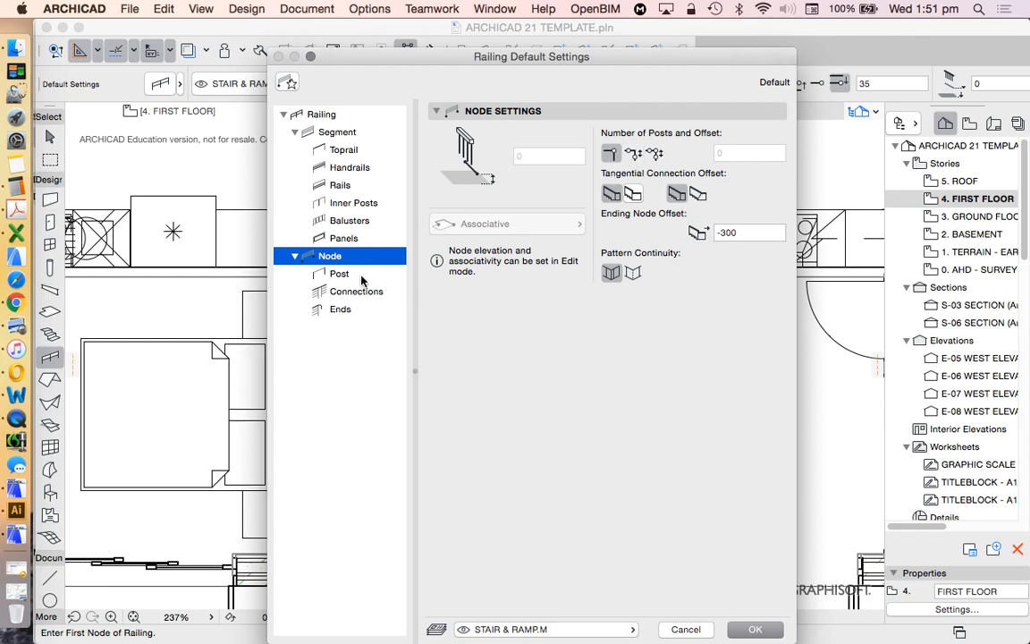
- Under Node > Ends, compare straight and curved shapes and give the toprail ends a curved return
left_click(358, 289)
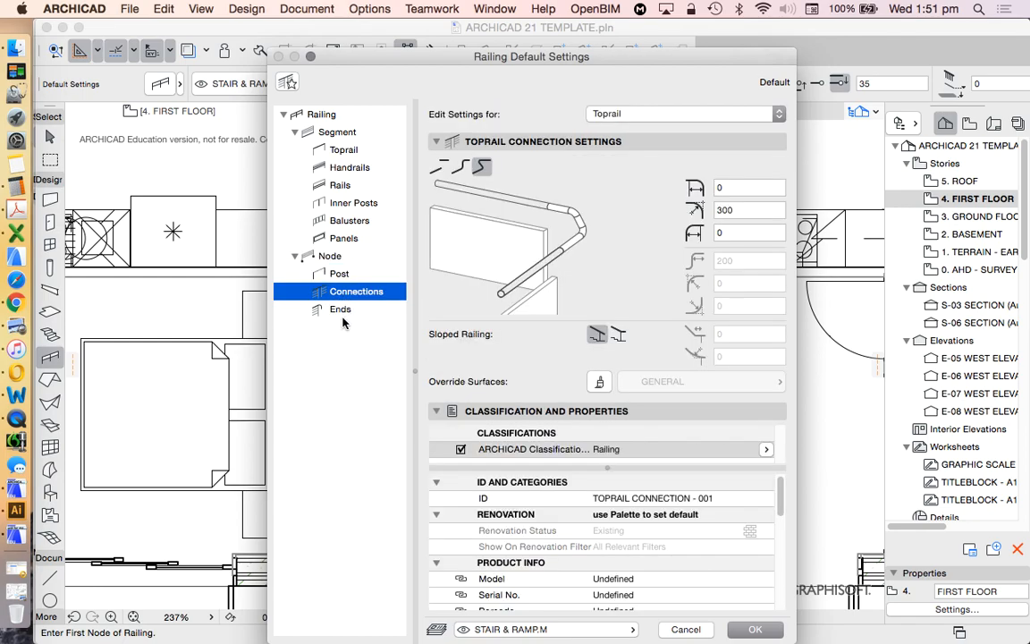
left_click(340, 308)
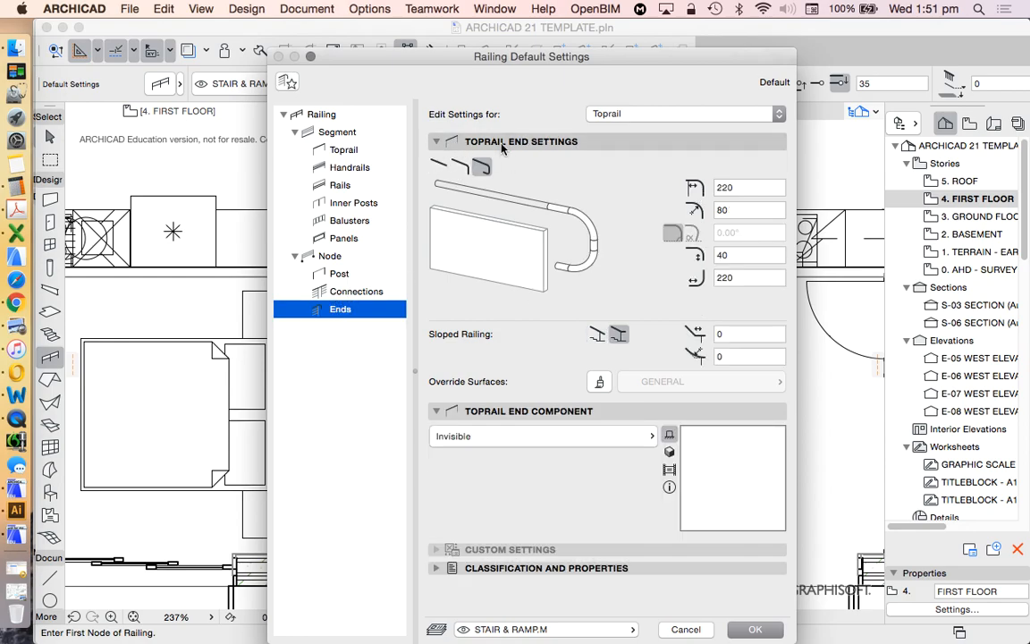
mouse_move(551, 193)
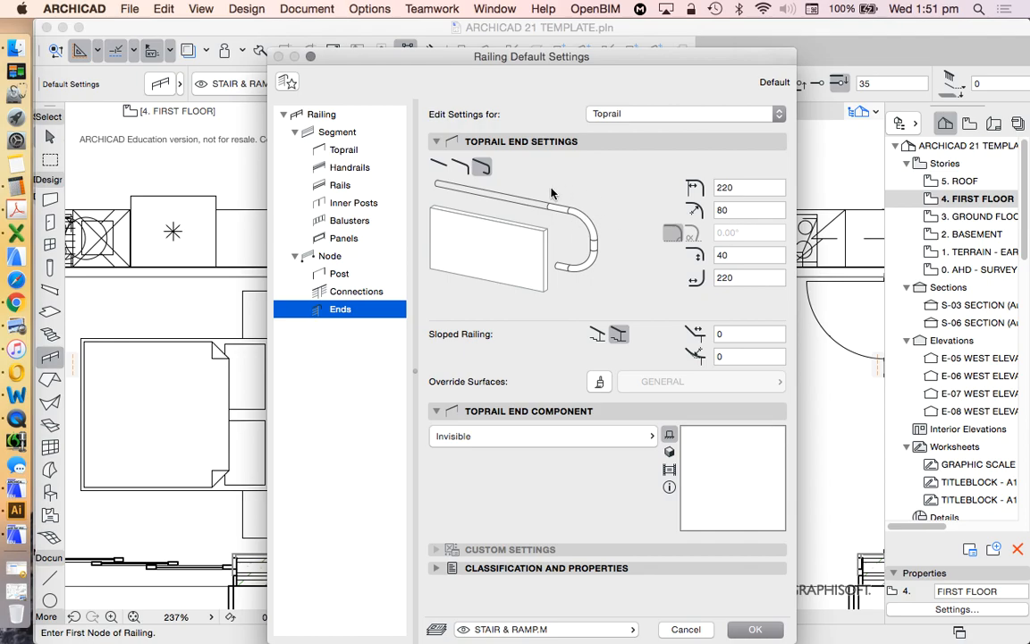
mouse_move(574, 281)
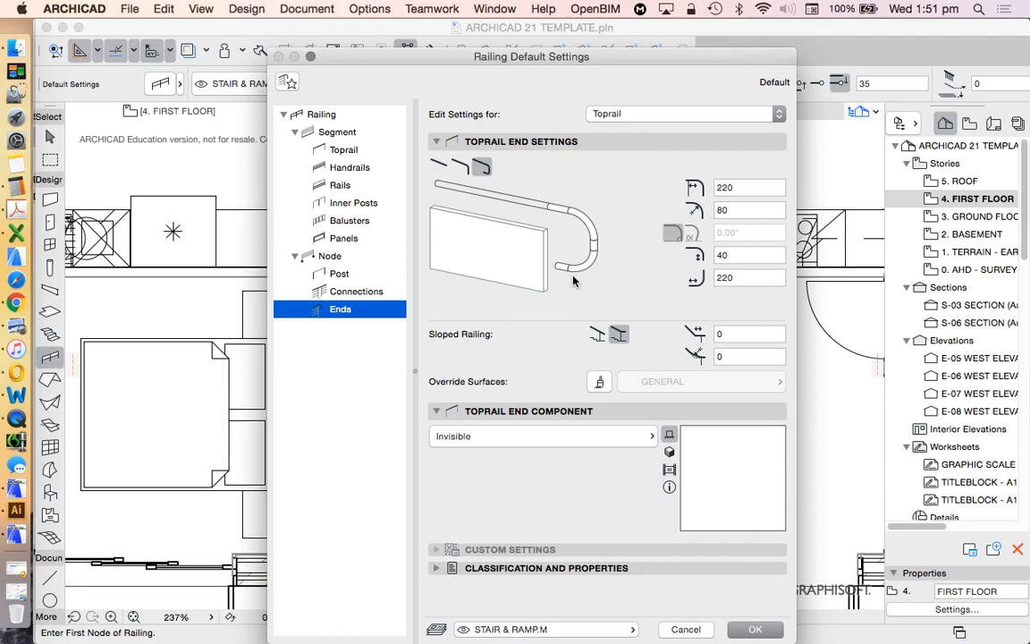
mouse_move(592, 256)
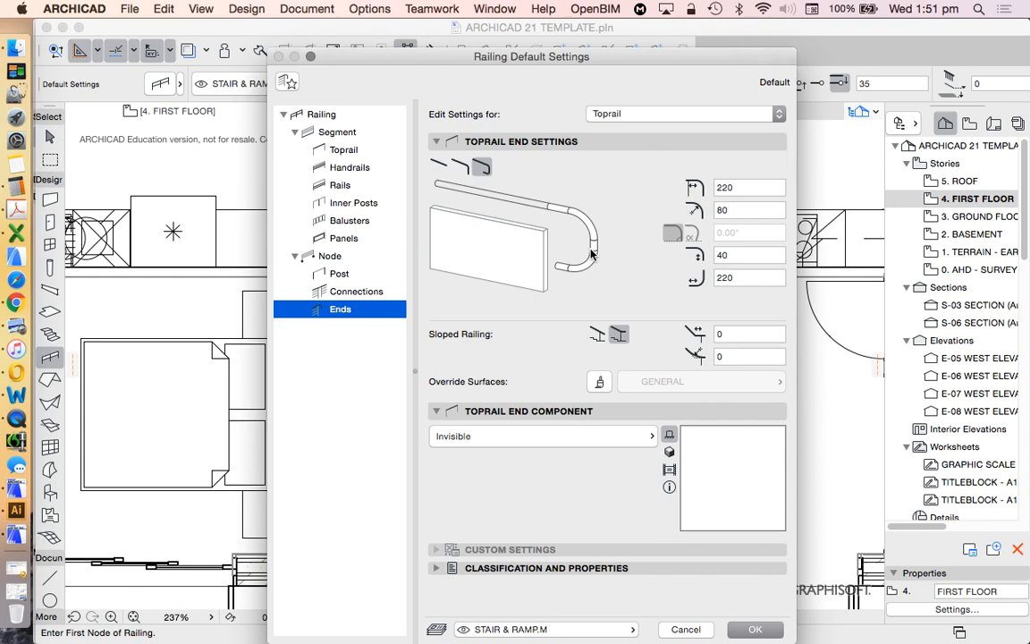
mouse_move(588, 225)
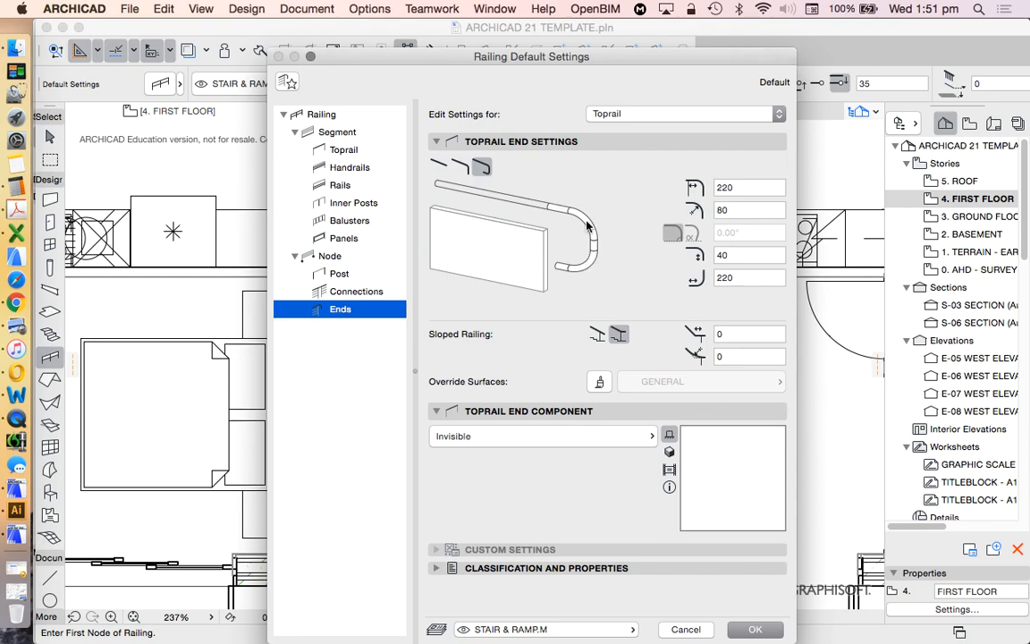
left_click(460, 166)
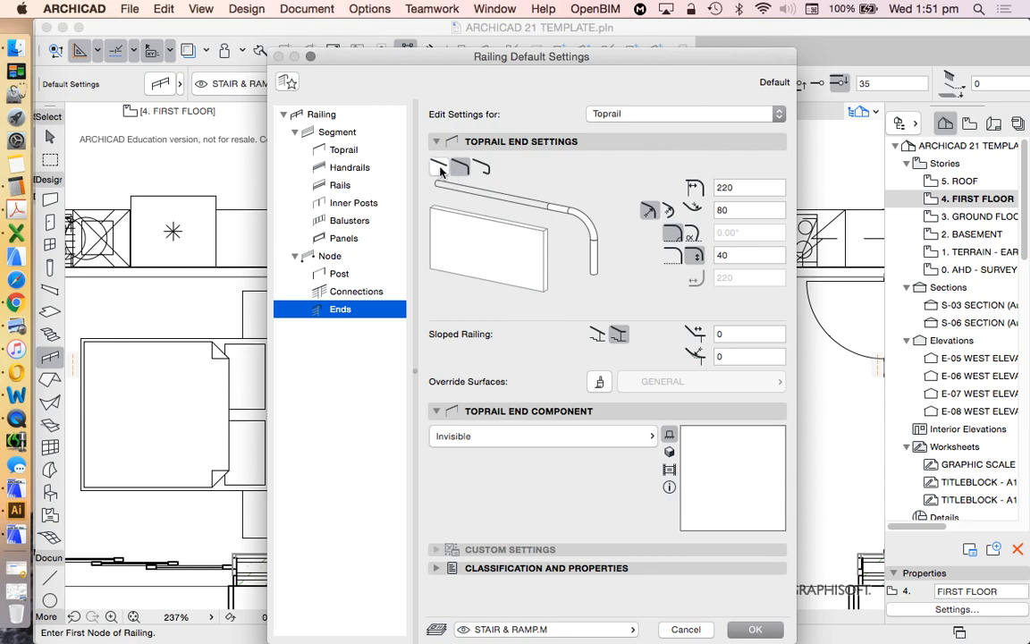
left_click(440, 168)
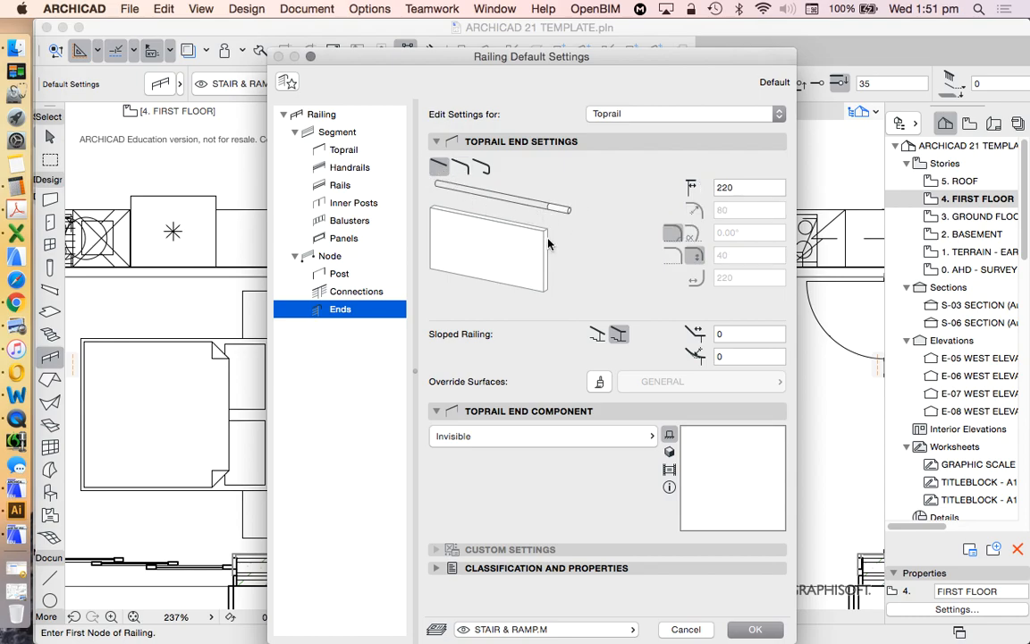
mouse_move(562, 214)
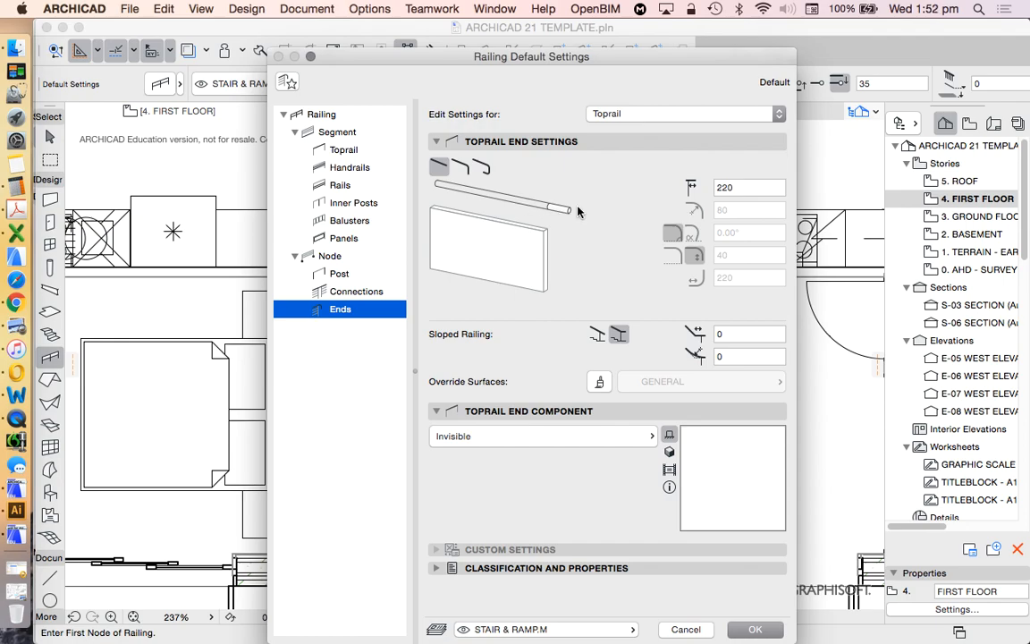
mouse_move(376, 299)
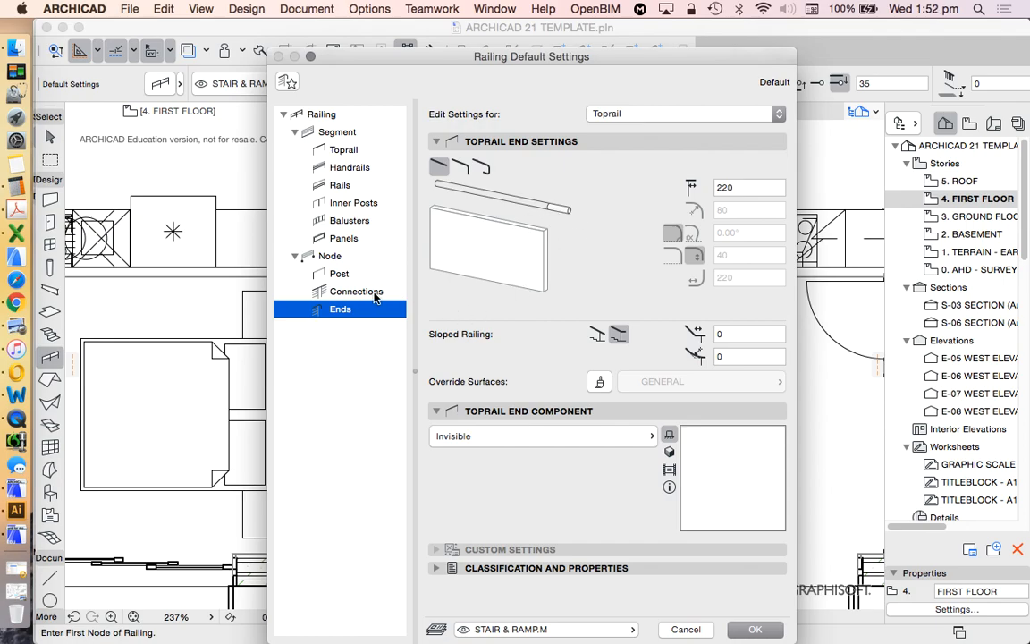
left_click(483, 166)
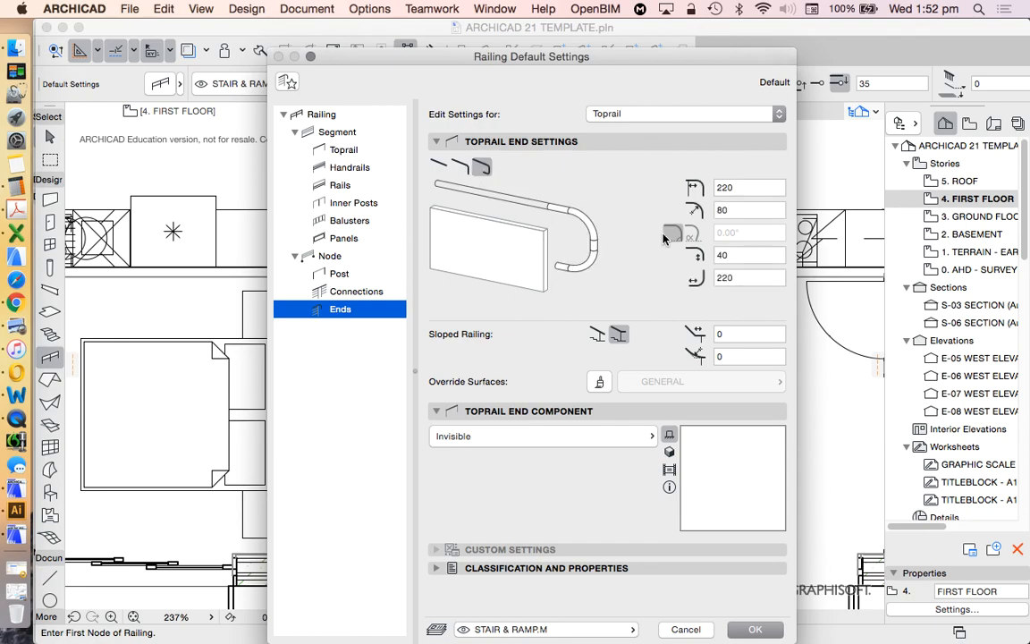
- Try each toprail connection type, keep the third one, and accept the railing defaults
left_click(340, 272)
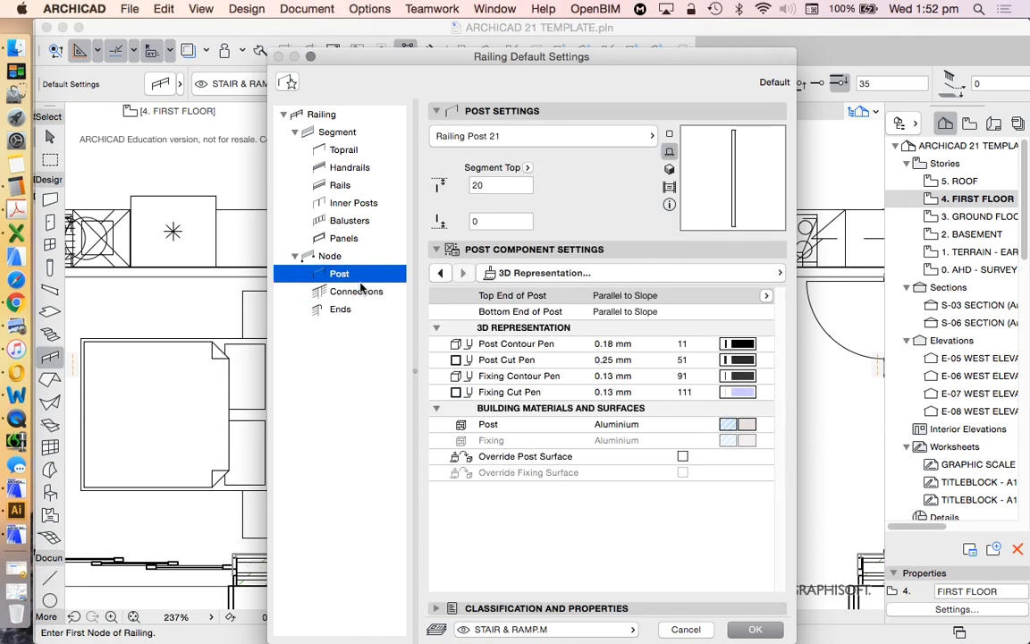
left_click(356, 290)
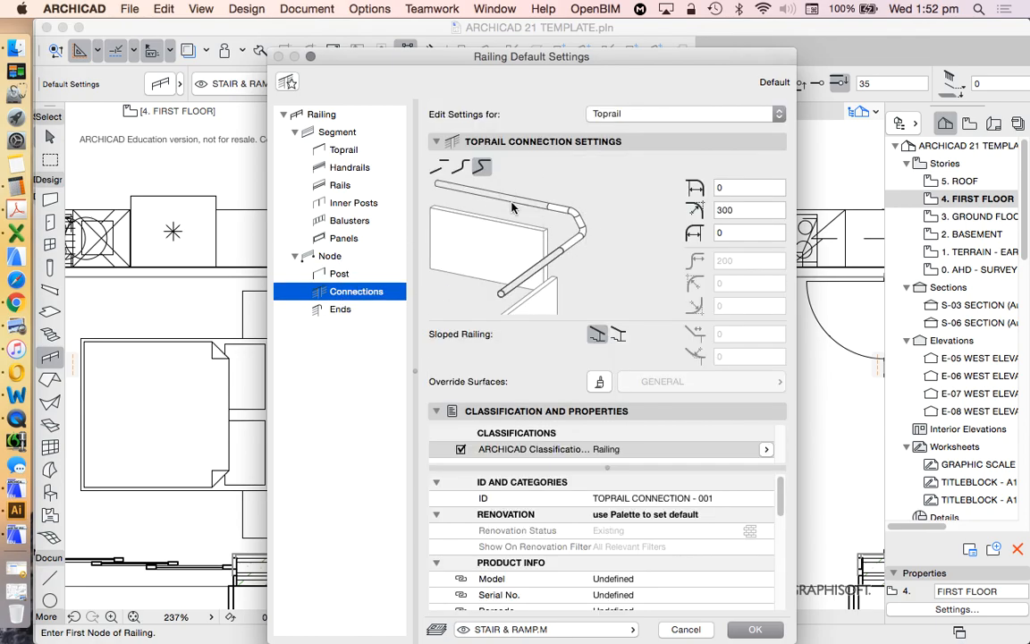
left_click(438, 168)
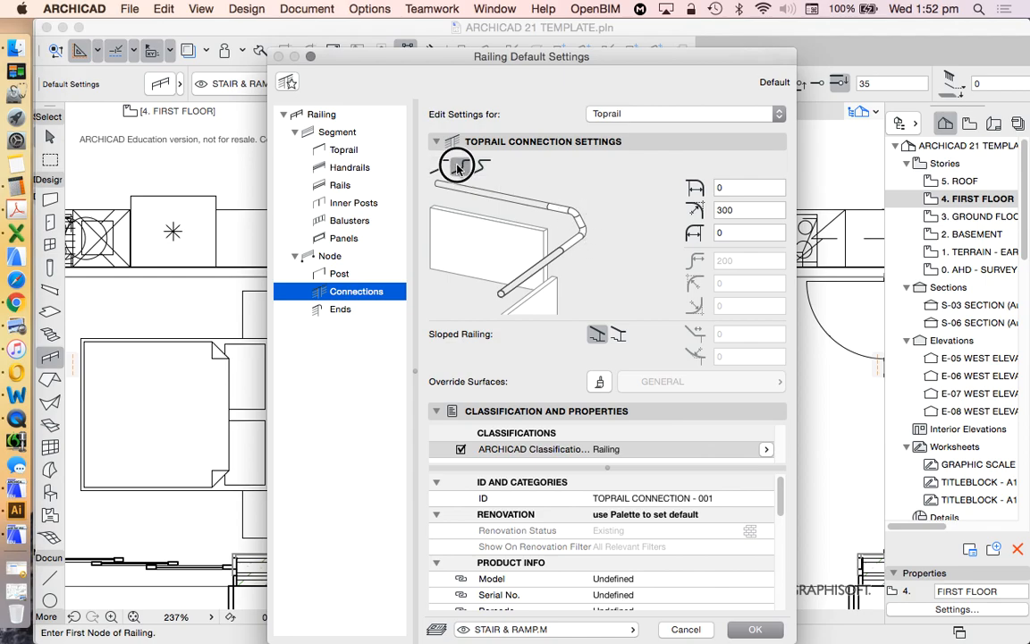
left_click(440, 168)
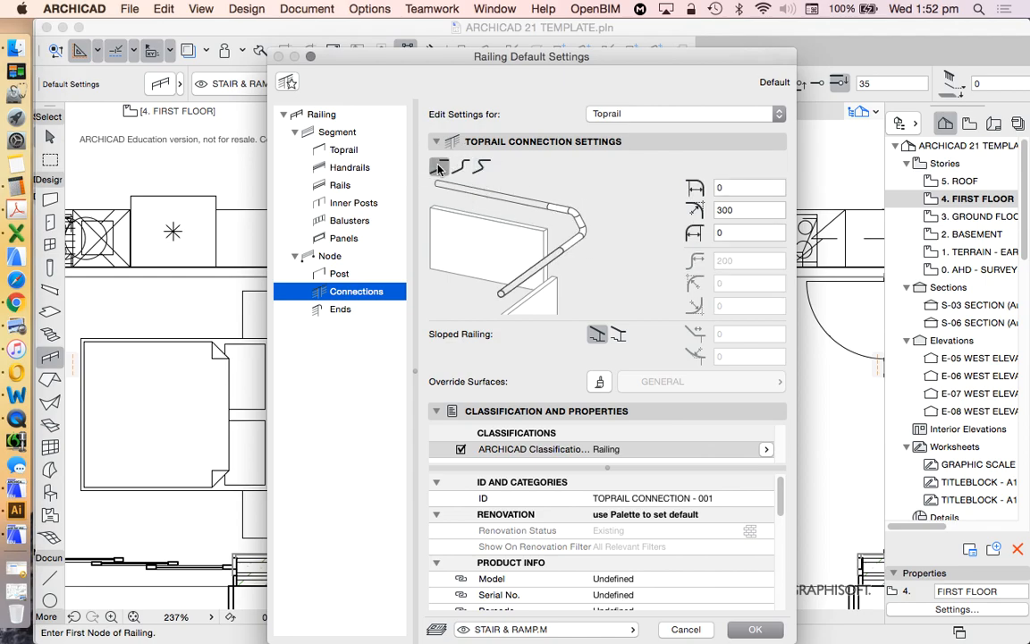
left_click(463, 168)
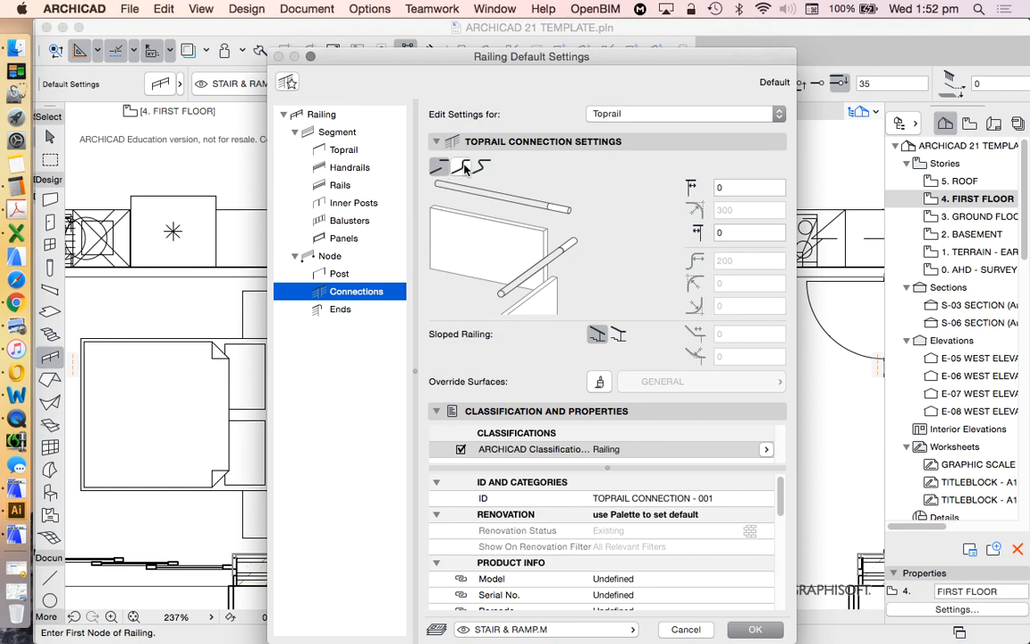
left_click(481, 168)
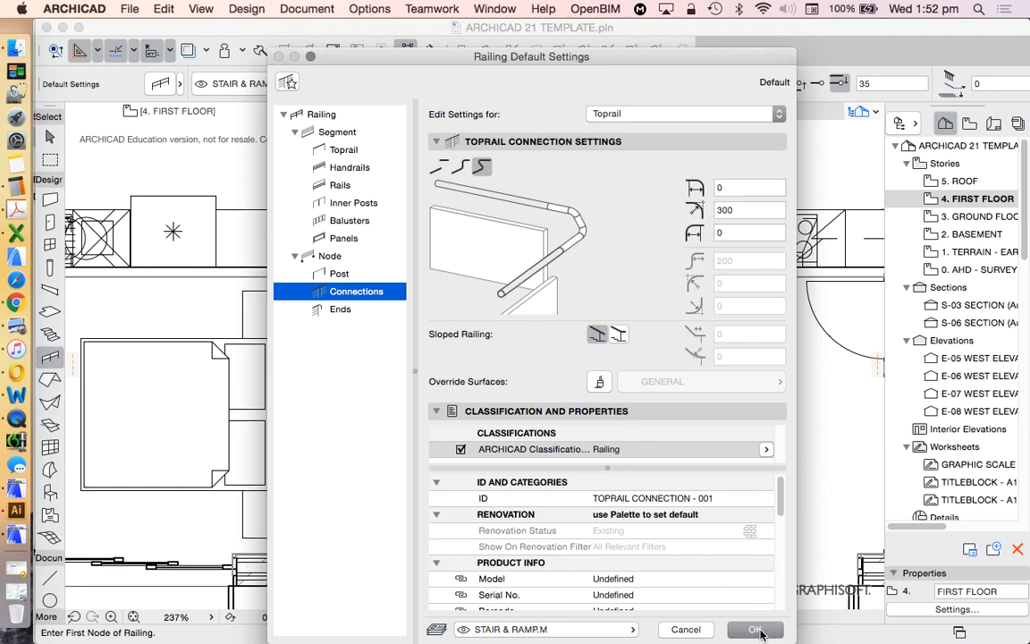
left_click(755, 630)
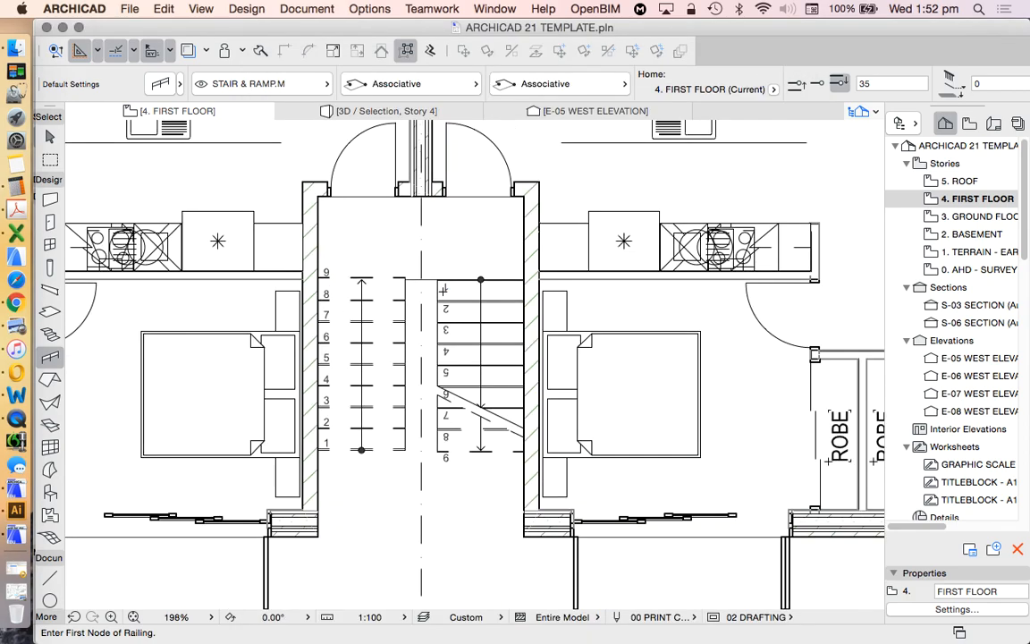
- With Associative placement, attach the railing to the stair flights and finish the input
scroll("up", 3)
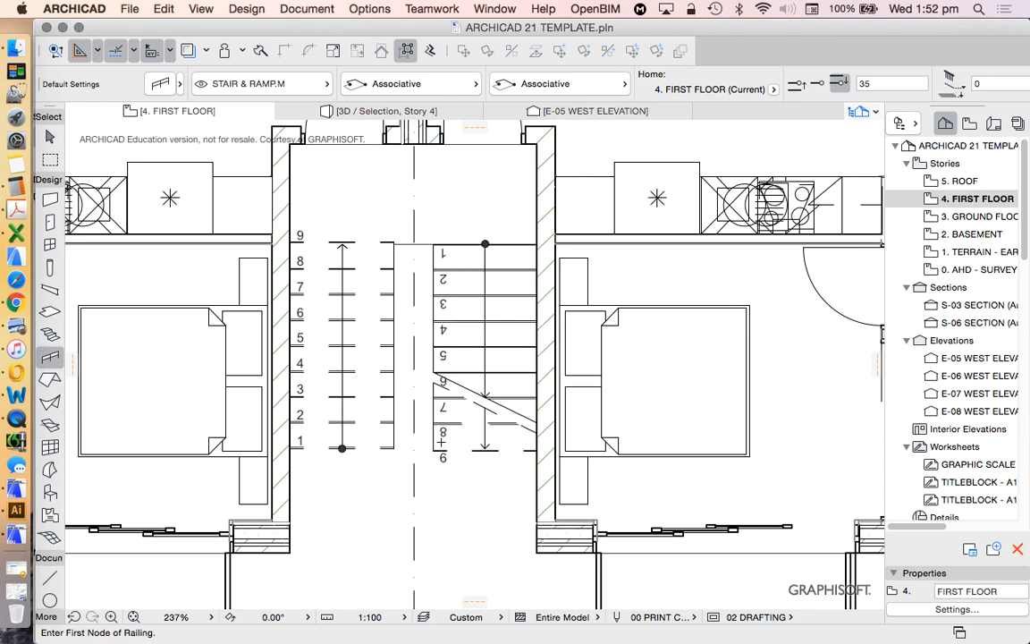
mouse_move(442, 84)
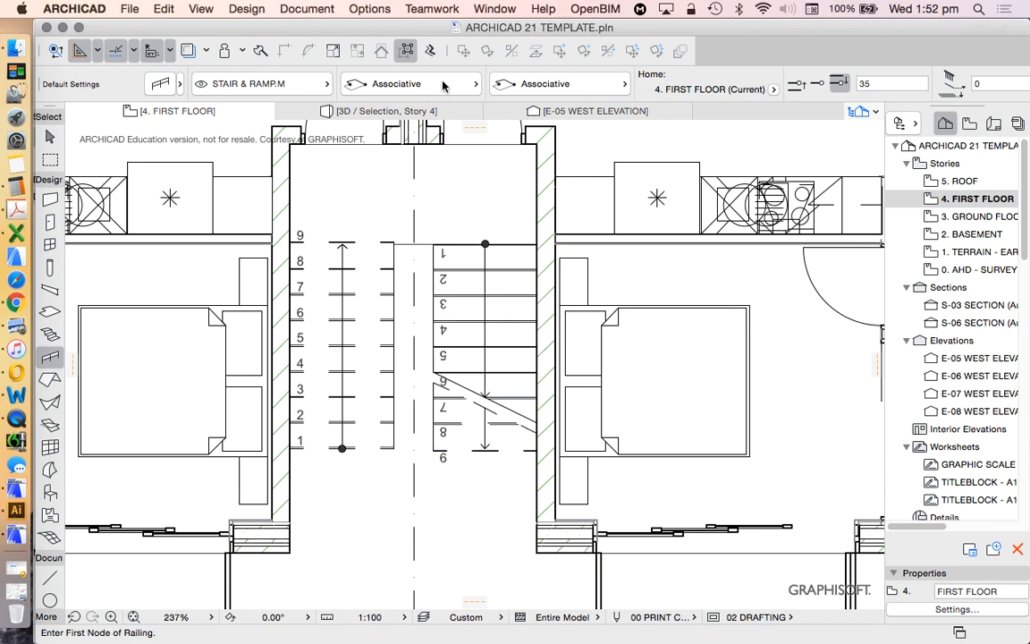
left_click(474, 84)
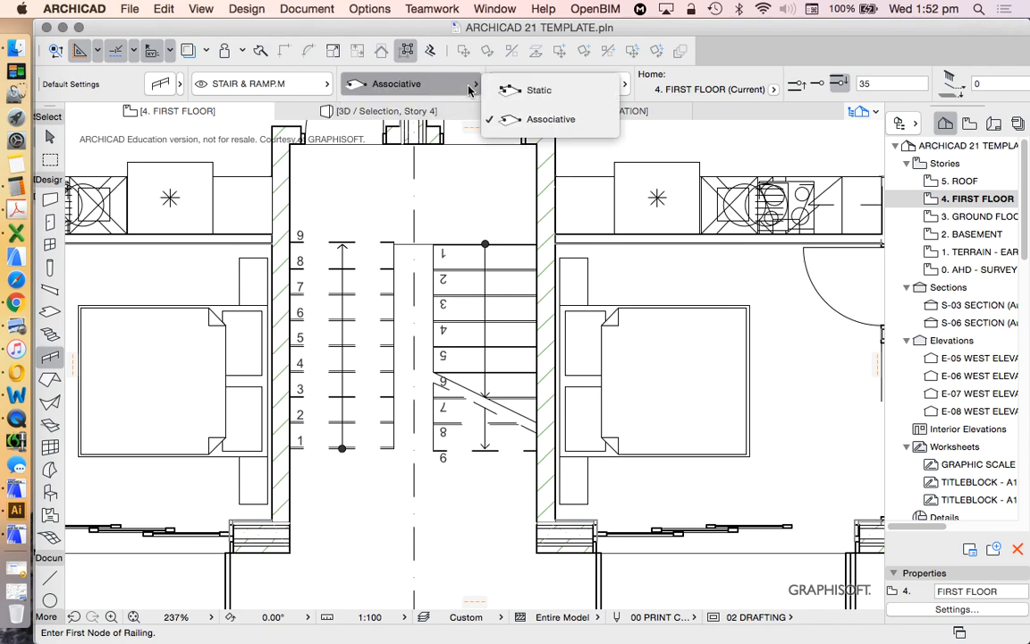
left_click(551, 118)
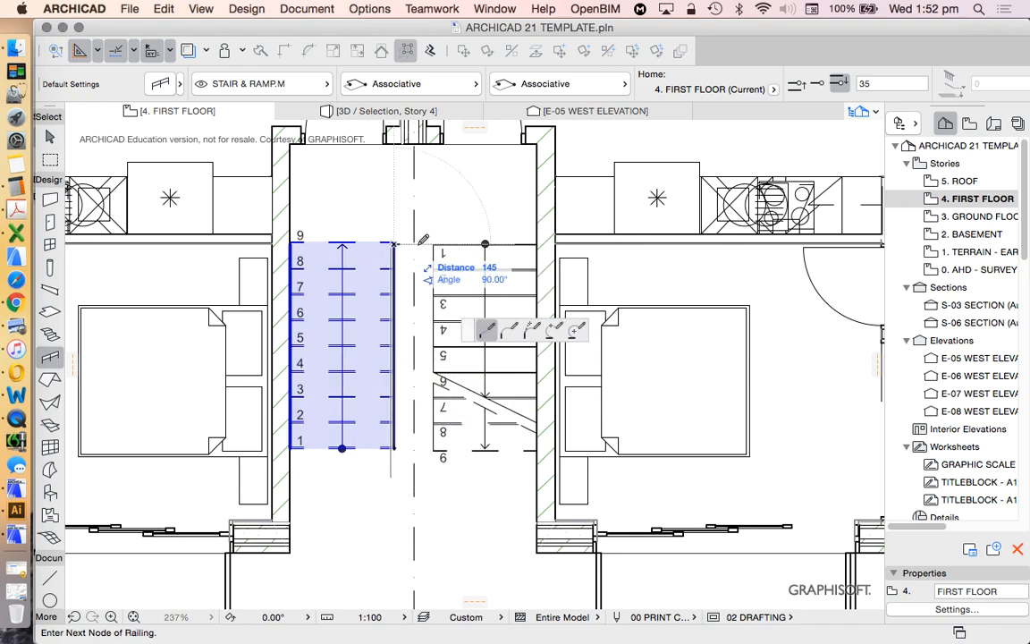
left_click(433, 448)
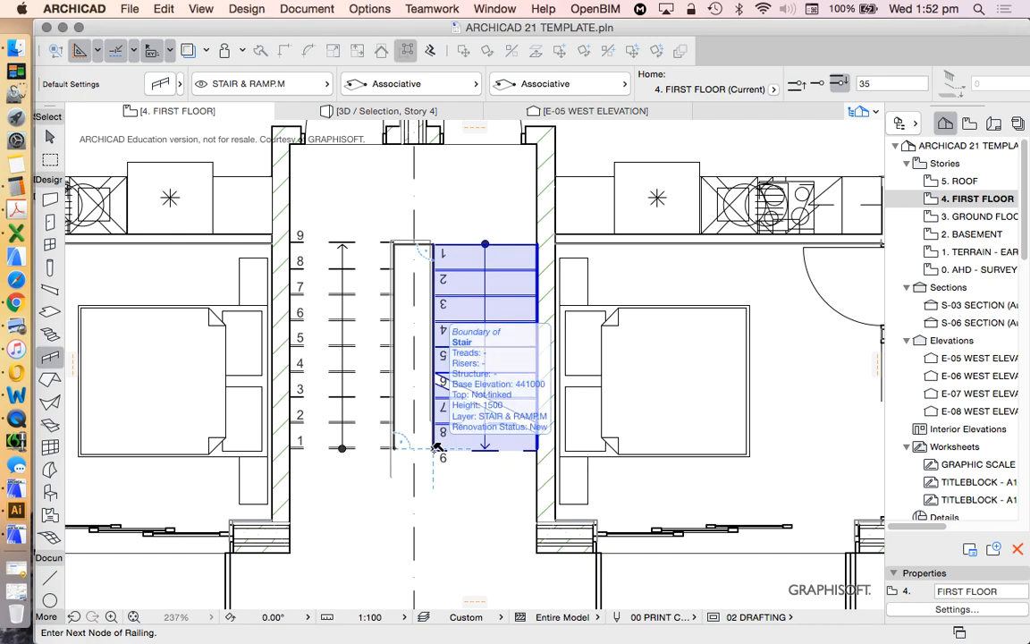
key("Escape")
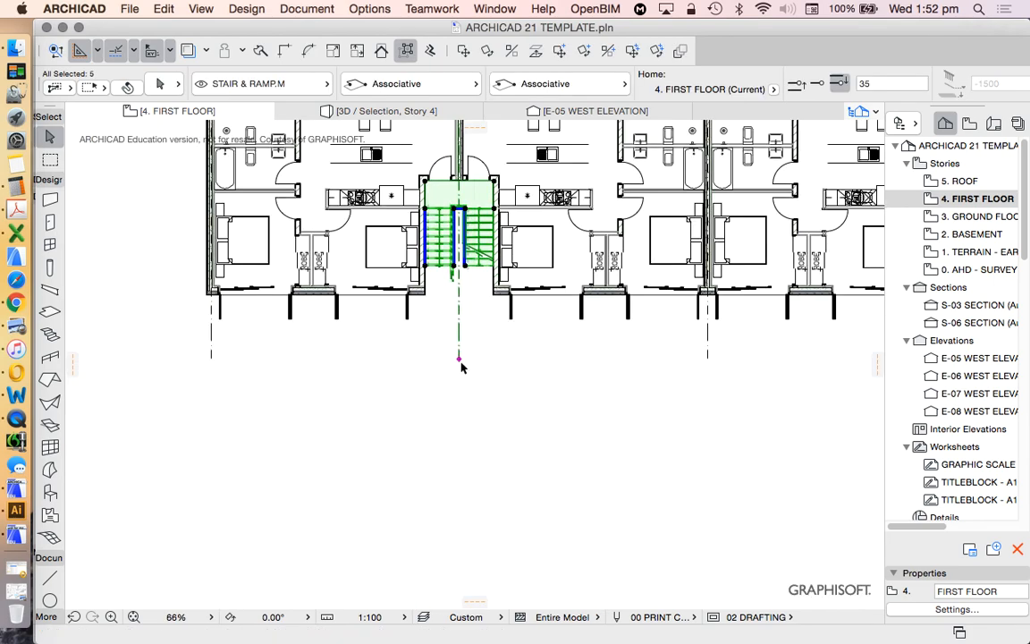
- Show the selected railing and stair in 3D and orbit to see both flights' railings
right_click(459, 365)
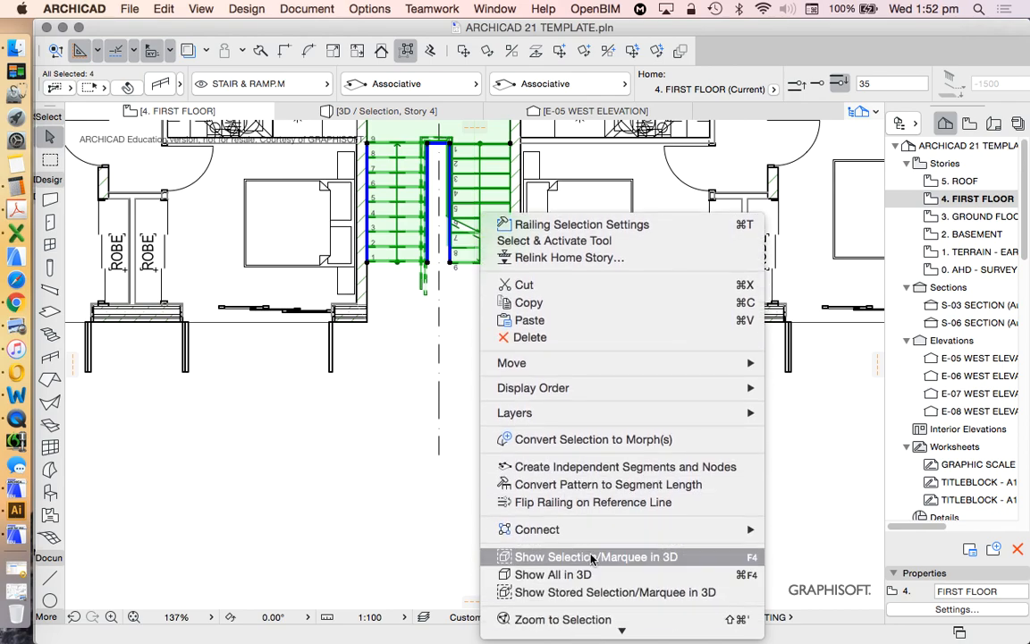
left_click(595, 556)
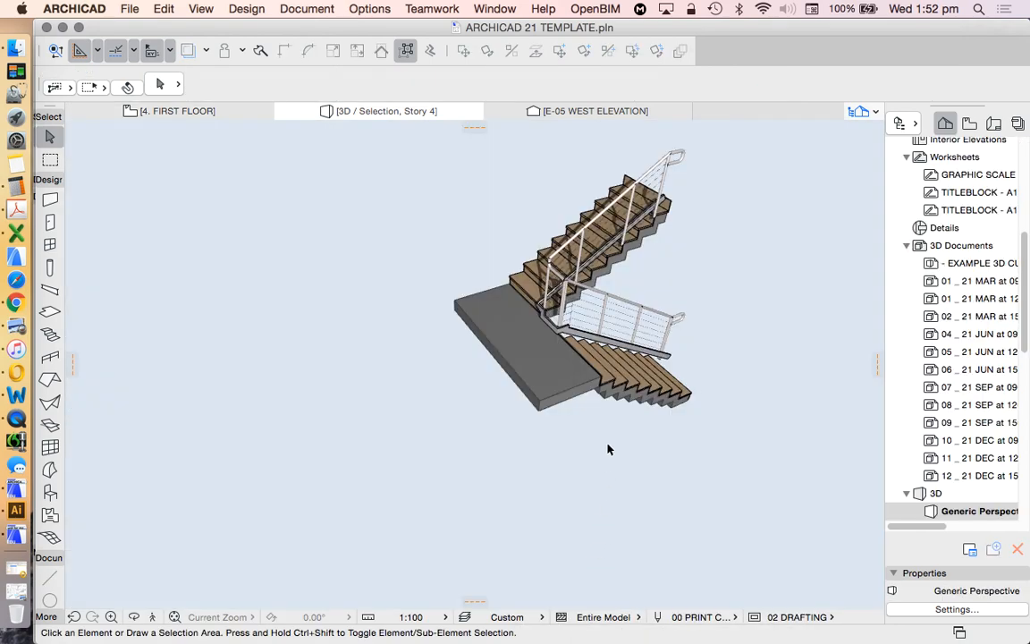
mouse_move(719, 138)
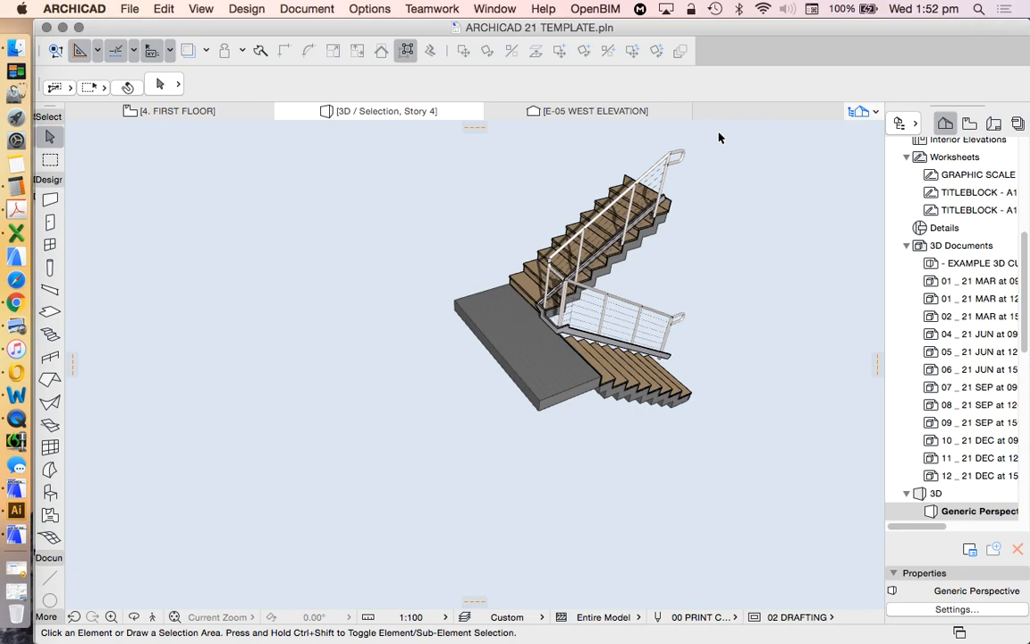
mouse_move(640, 301)
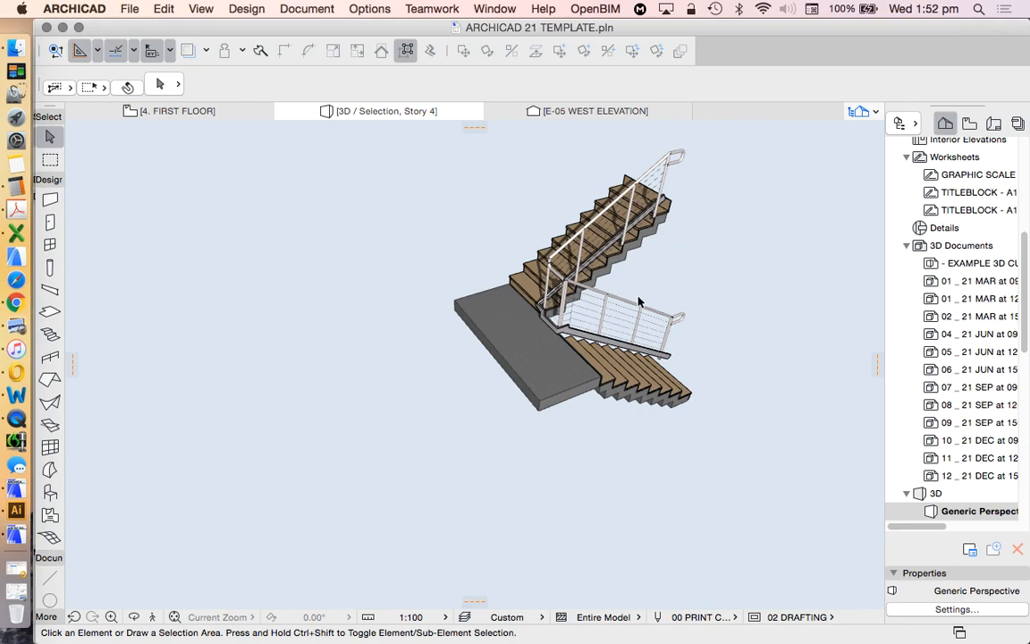
mouse_move(580, 312)
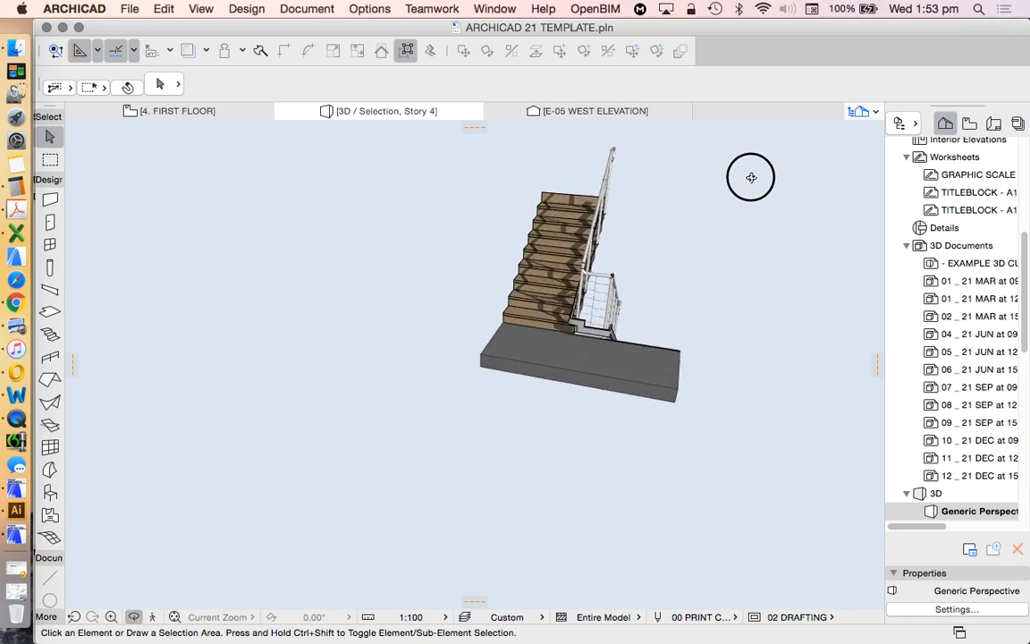
left_click_drag(751, 177, 534, 213)
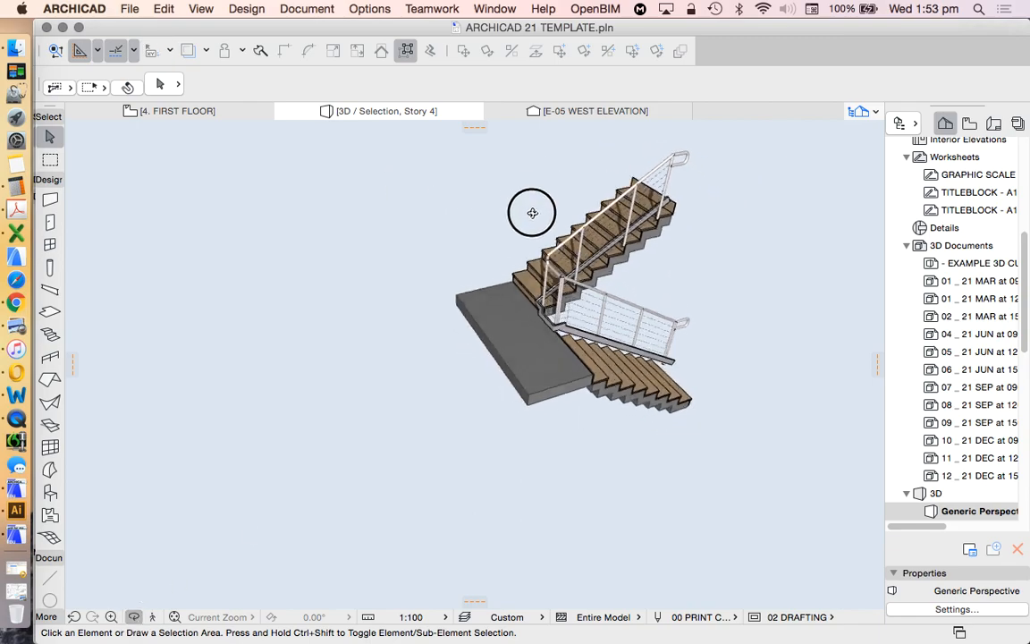
left_click_drag(533, 213, 483, 178)
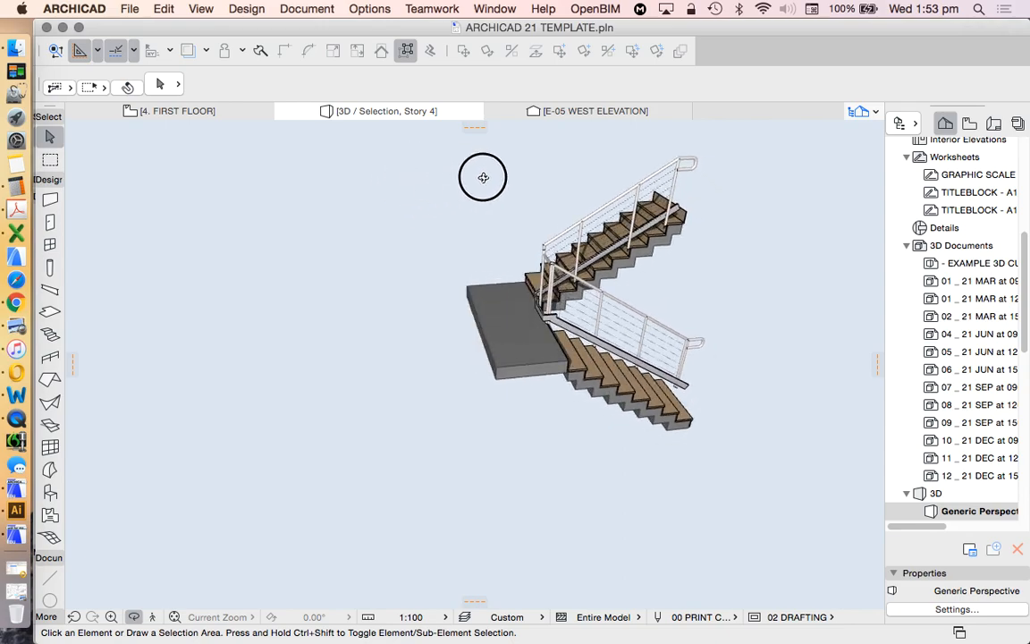
left_click_drag(483, 177, 445, 225)
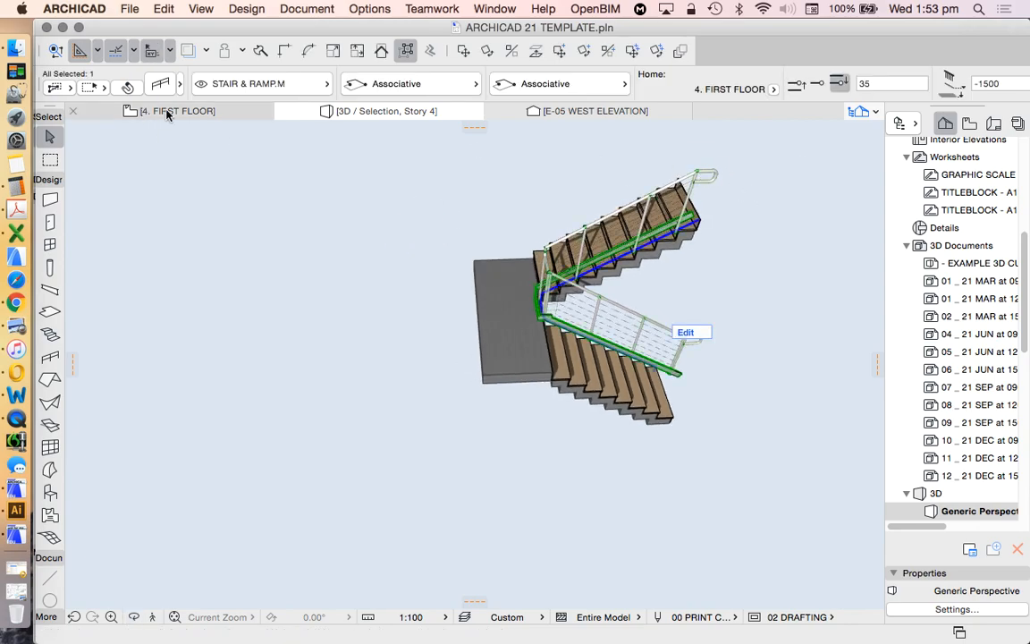
- Review the placed railing's Balusters pattern page in its selection settings and close them
left_click(685, 331)
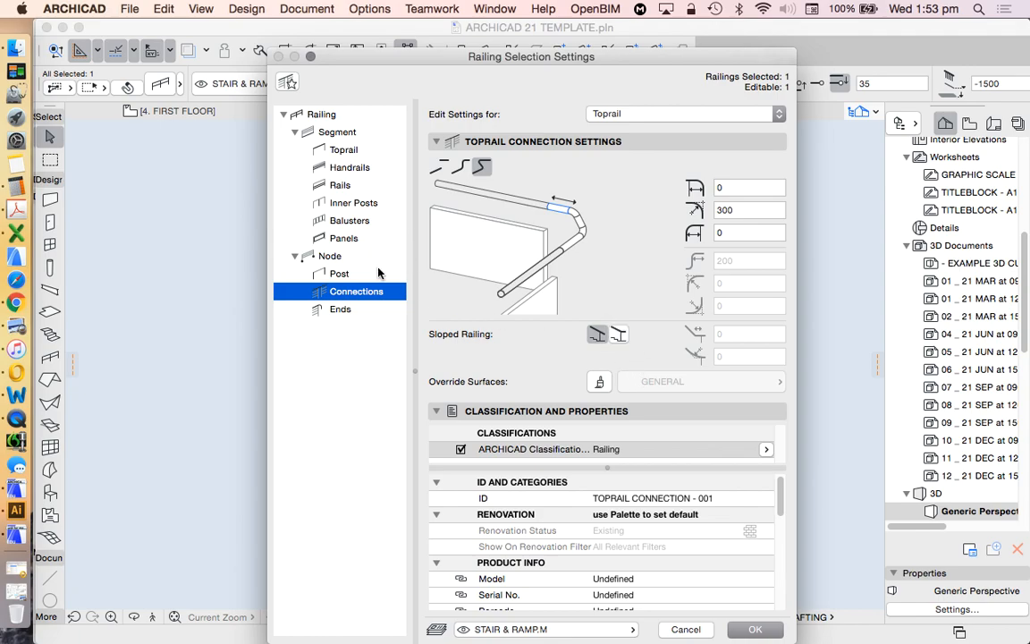
left_click(351, 220)
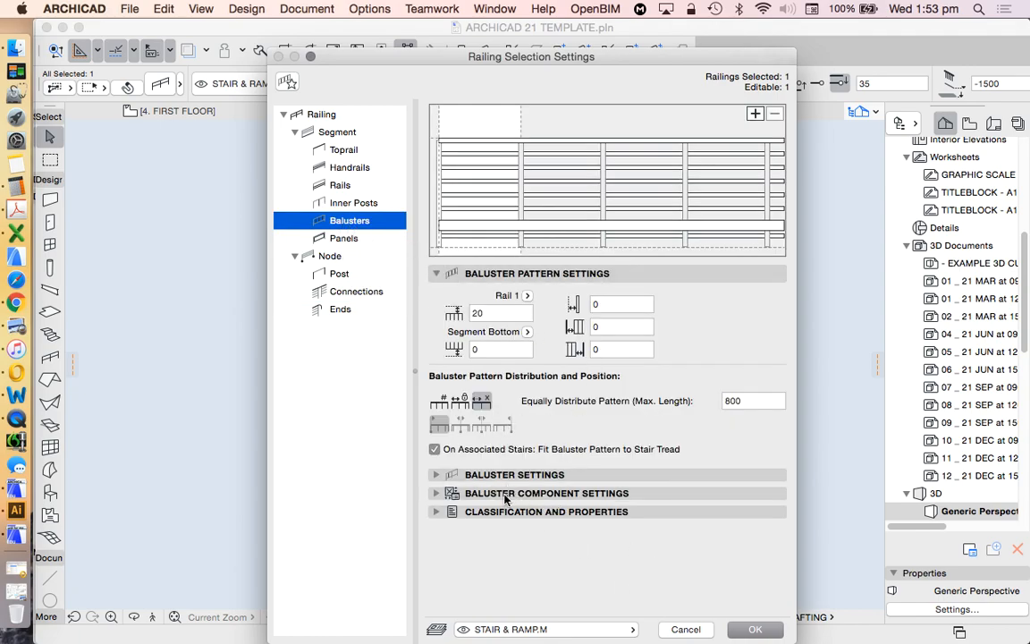
left_click(755, 629)
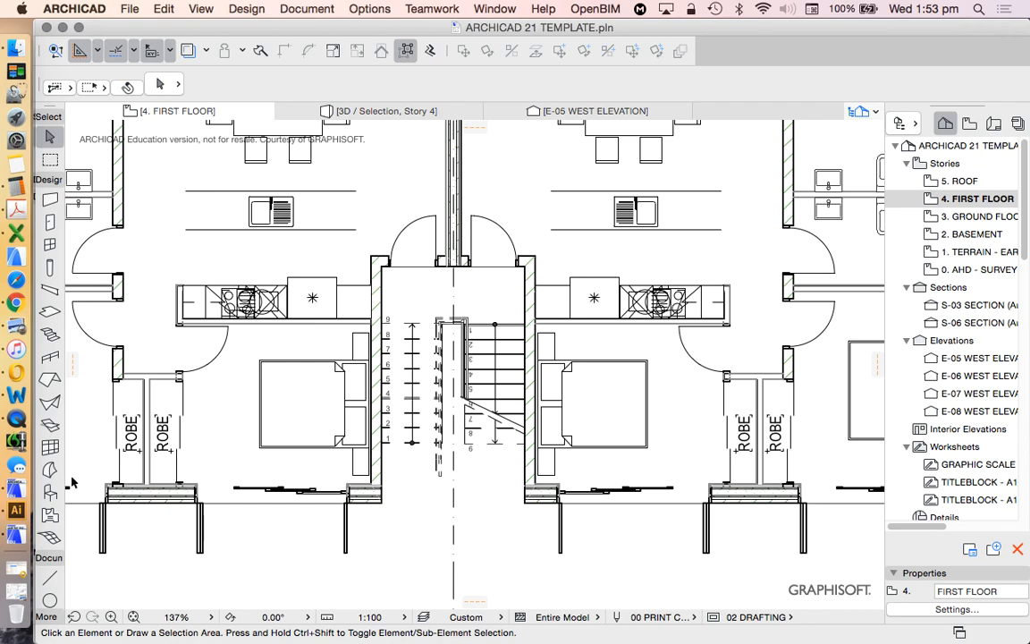
mouse_move(16, 422)
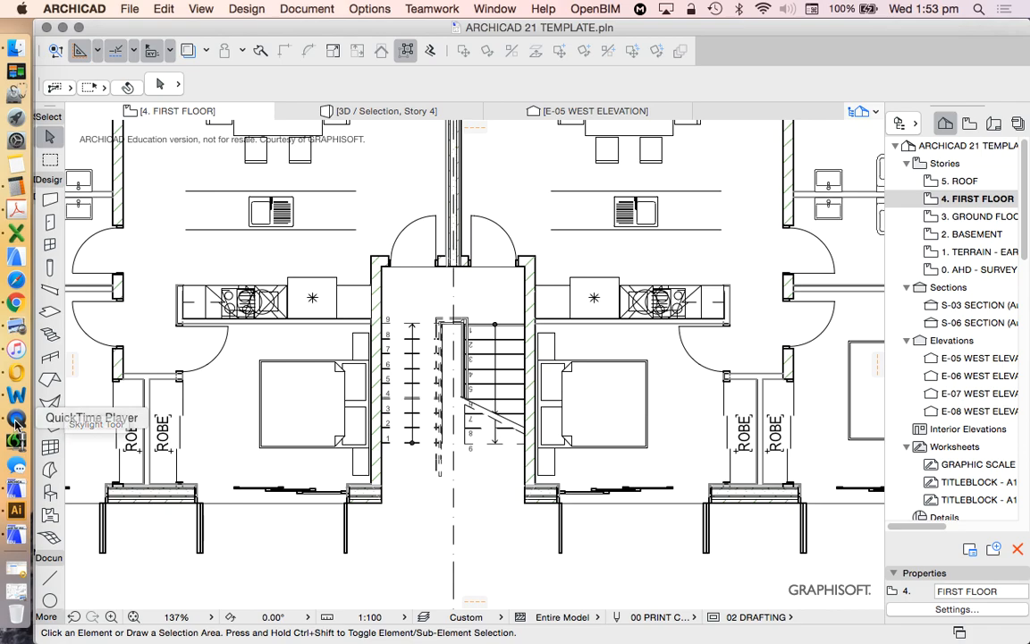
mouse_move(16, 425)
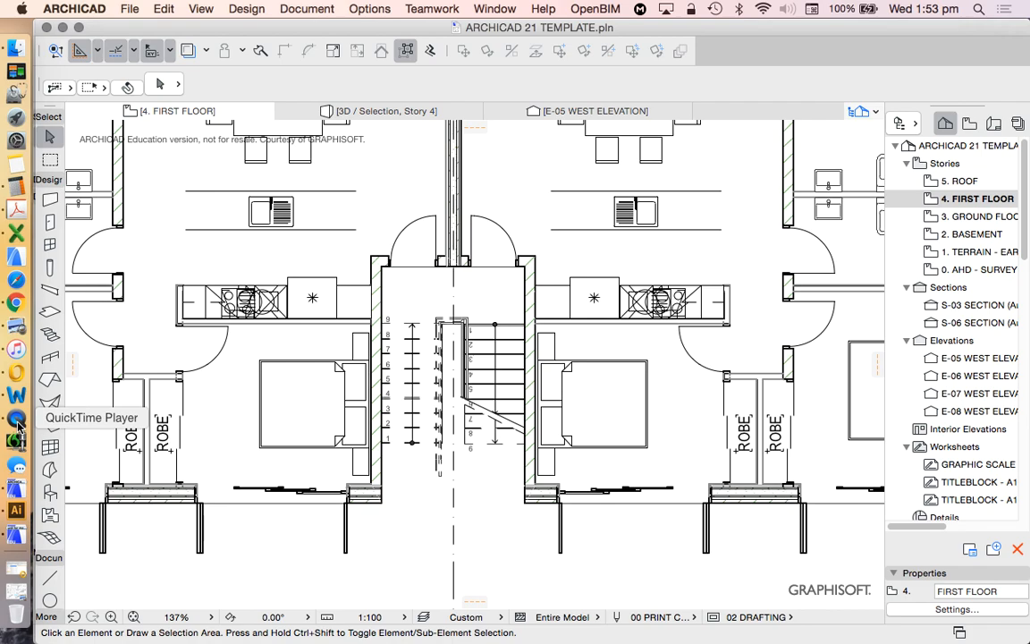